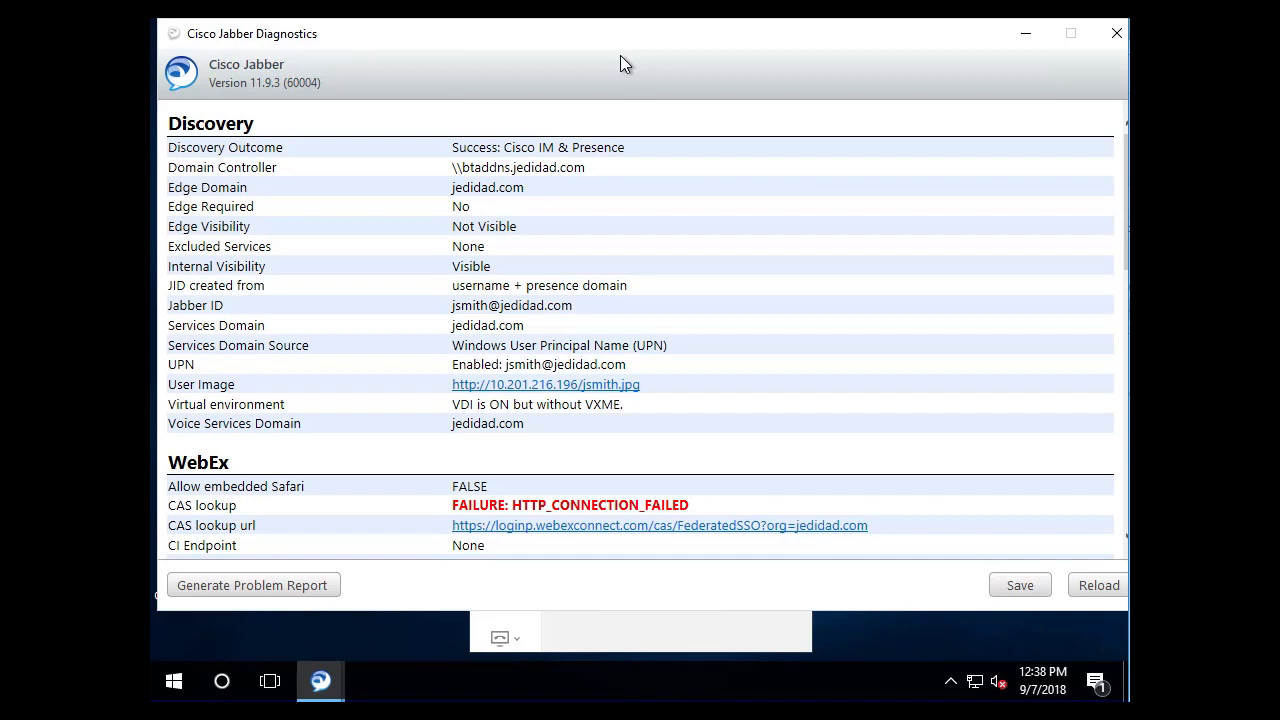
{"action": "mouse_move", "coordinate": [349, 218]}
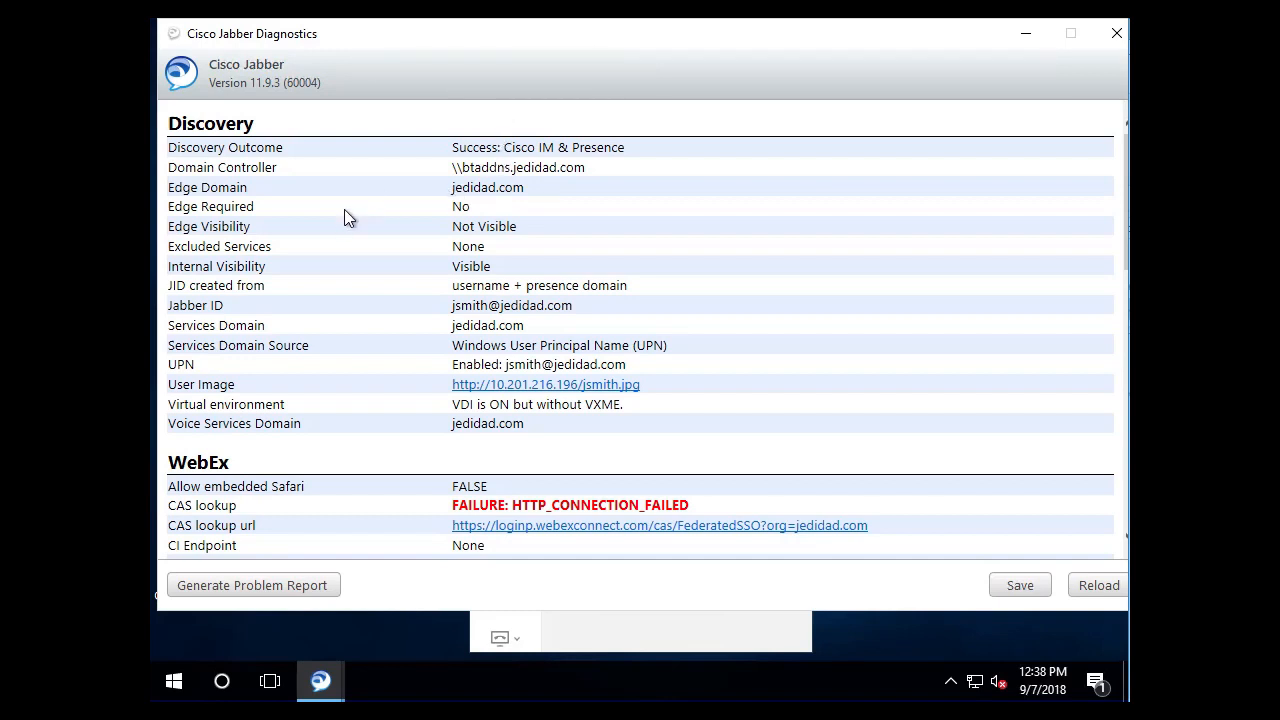
{"action": "mouse_move", "coordinate": [315, 410]}
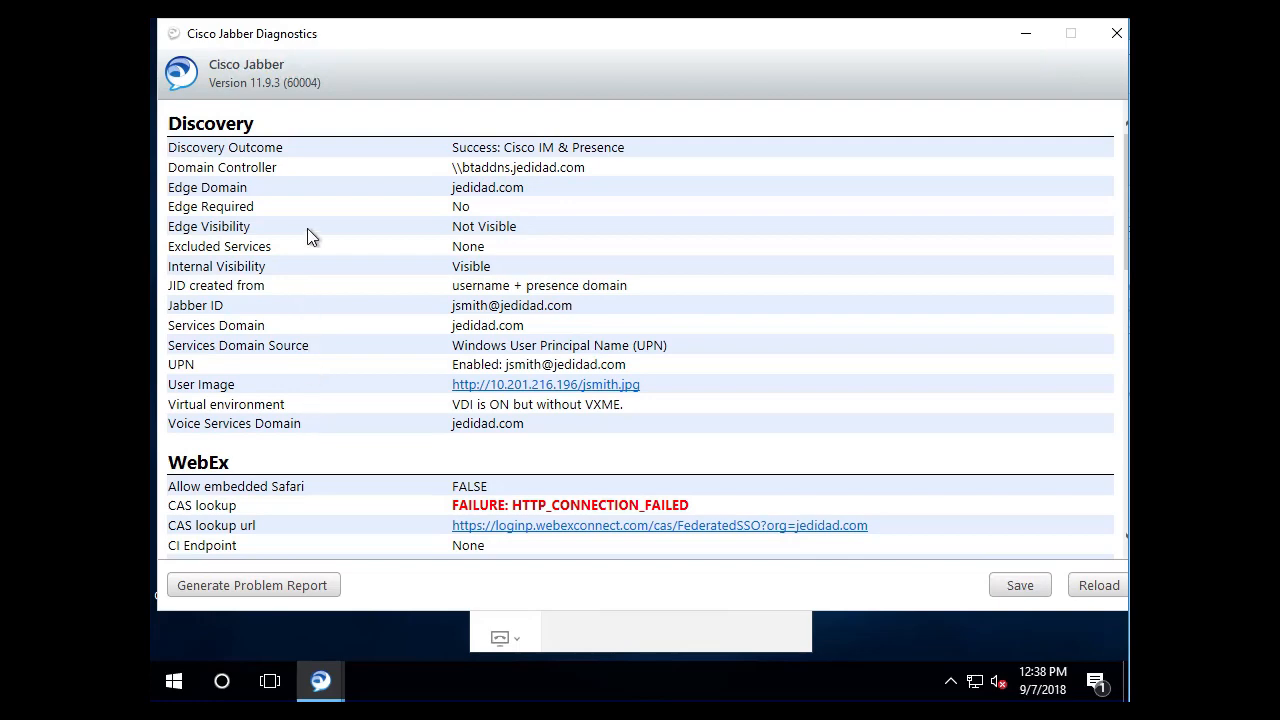
Scroll to the end of the diagnostics report and close it.
{"action": "scroll", "scroll_direction": "down", "scroll_amount": 3}
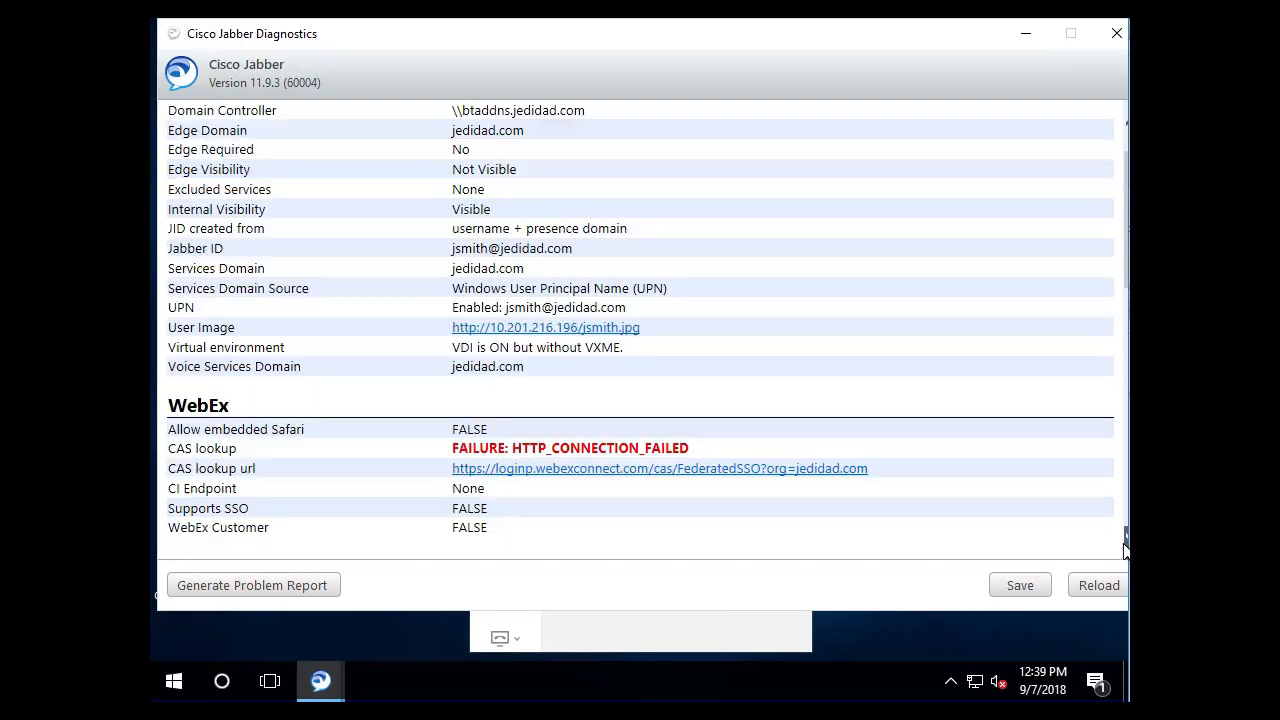
{"action": "scroll", "scroll_direction": "down", "scroll_amount": 3}
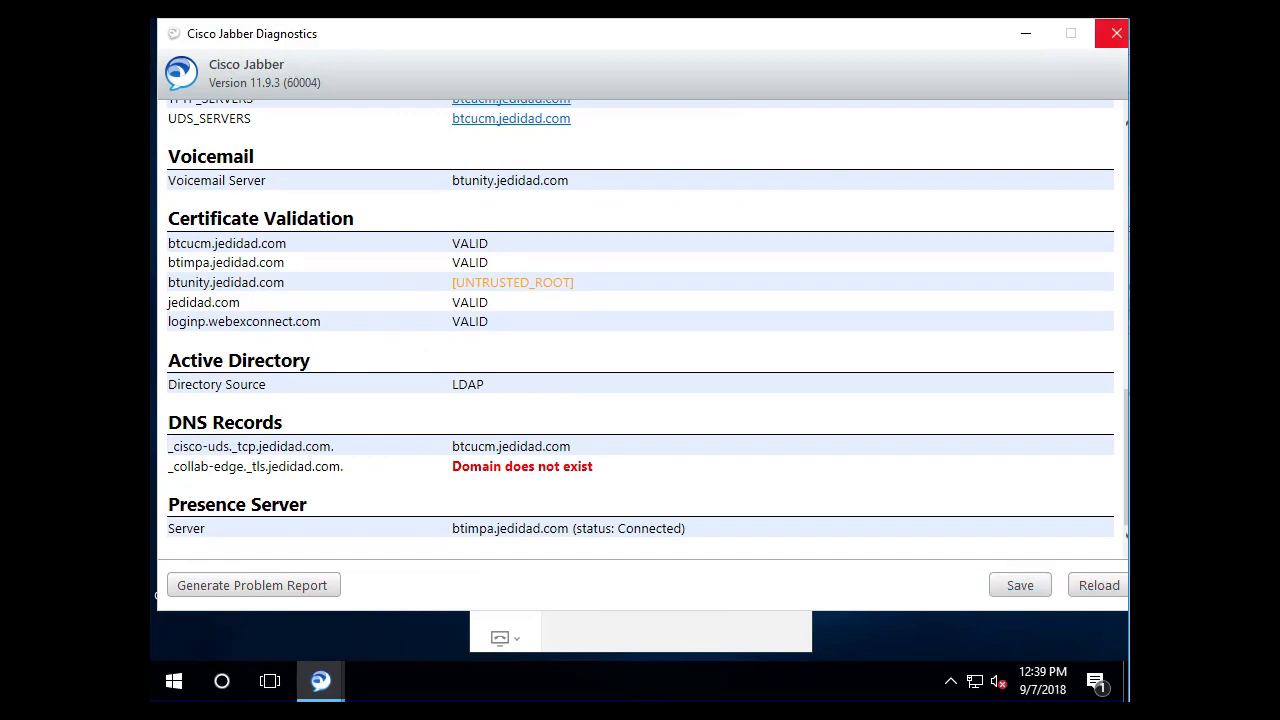
{"action": "left_click", "coordinate": [1116, 33]}
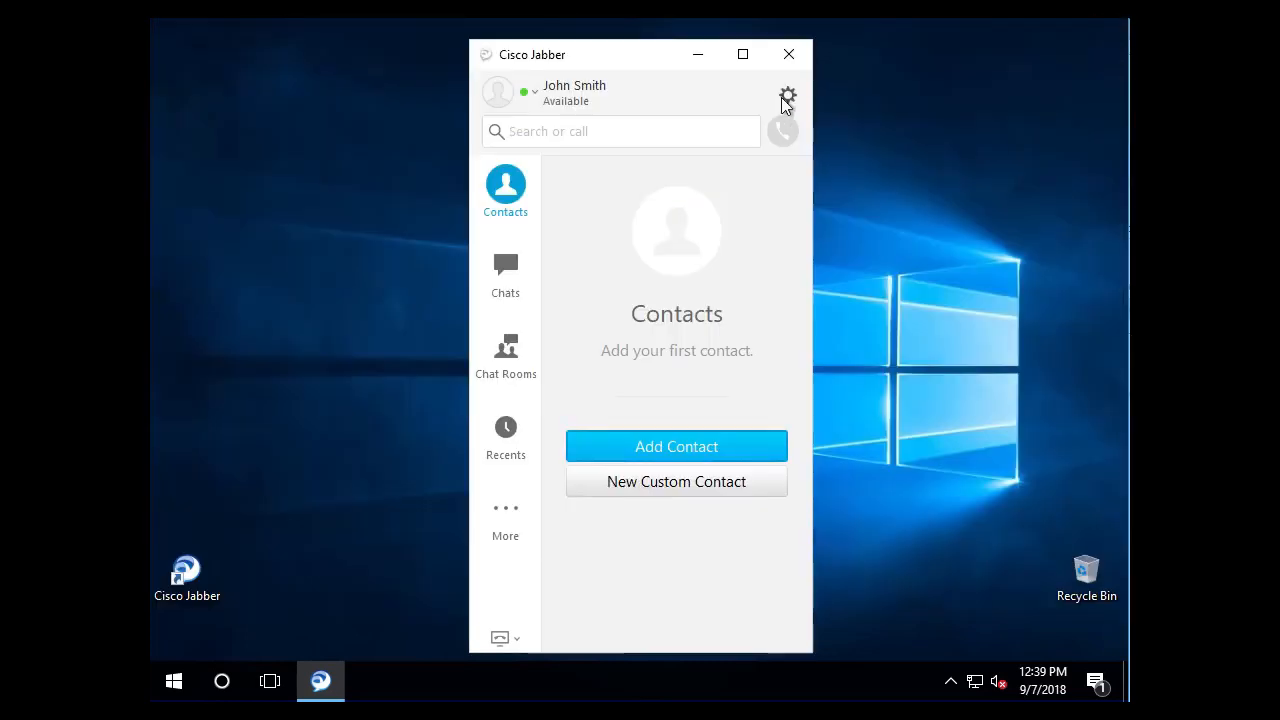
Review the connection status of each Jabber service from Help, then close it.
{"action": "left_click", "coordinate": [788, 95]}
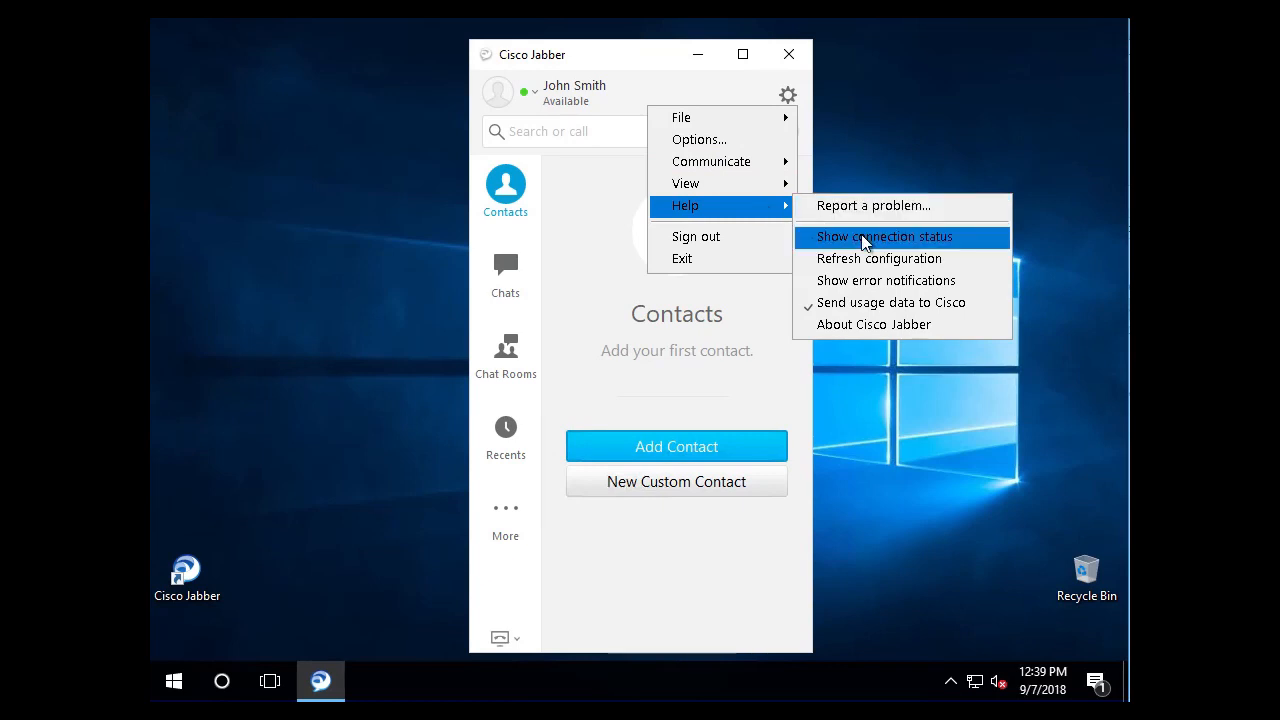
{"action": "left_click", "coordinate": [883, 236]}
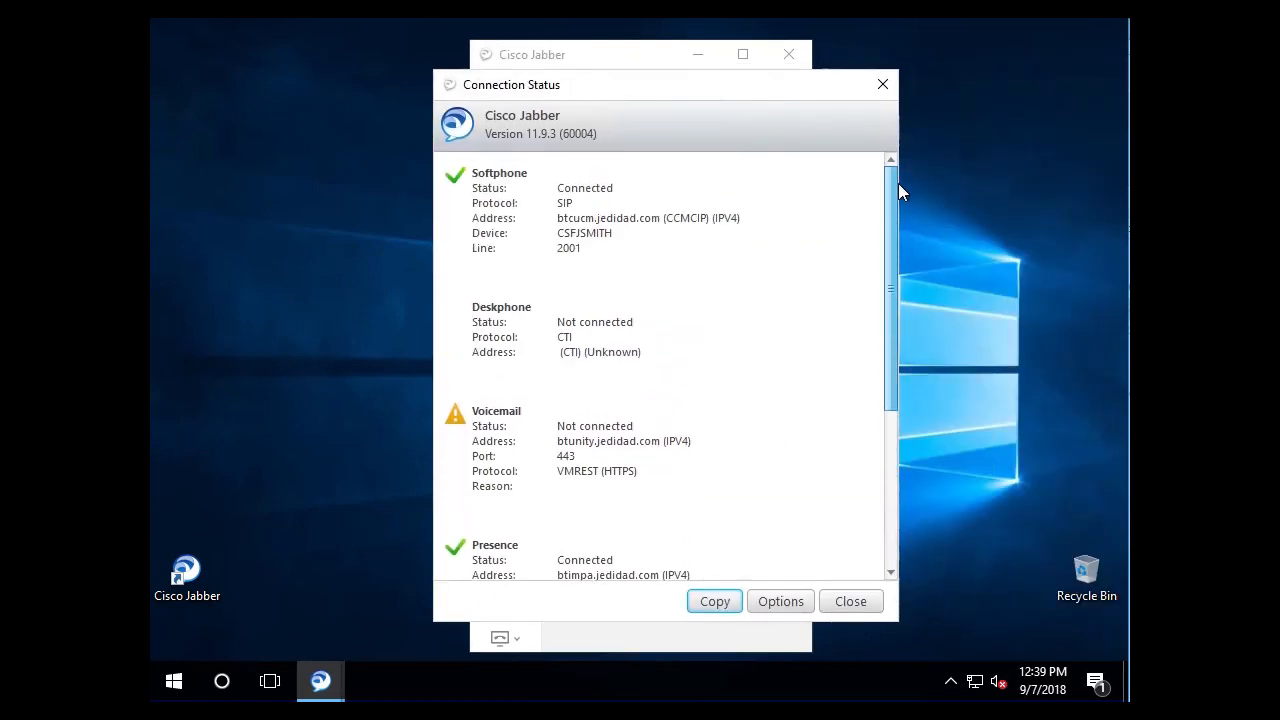
{"action": "scroll", "scroll_direction": "down", "scroll_amount": 3}
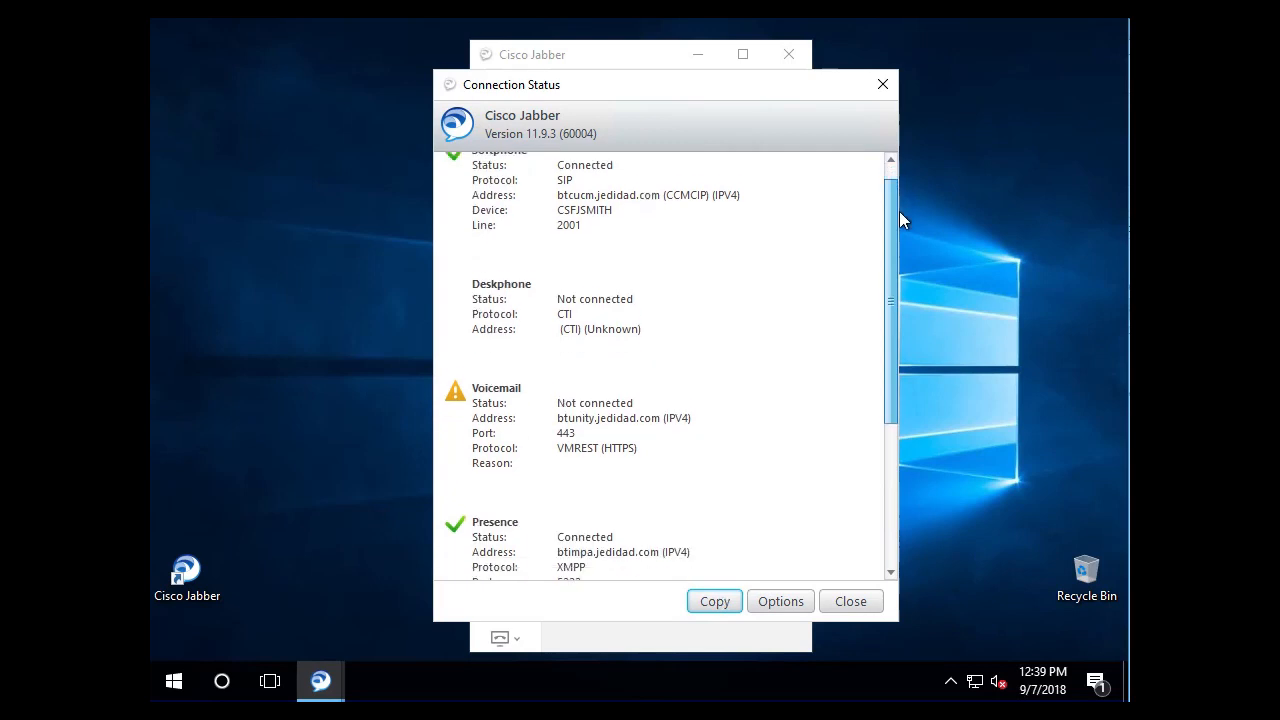
{"action": "scroll", "scroll_direction": "down", "scroll_amount": 3}
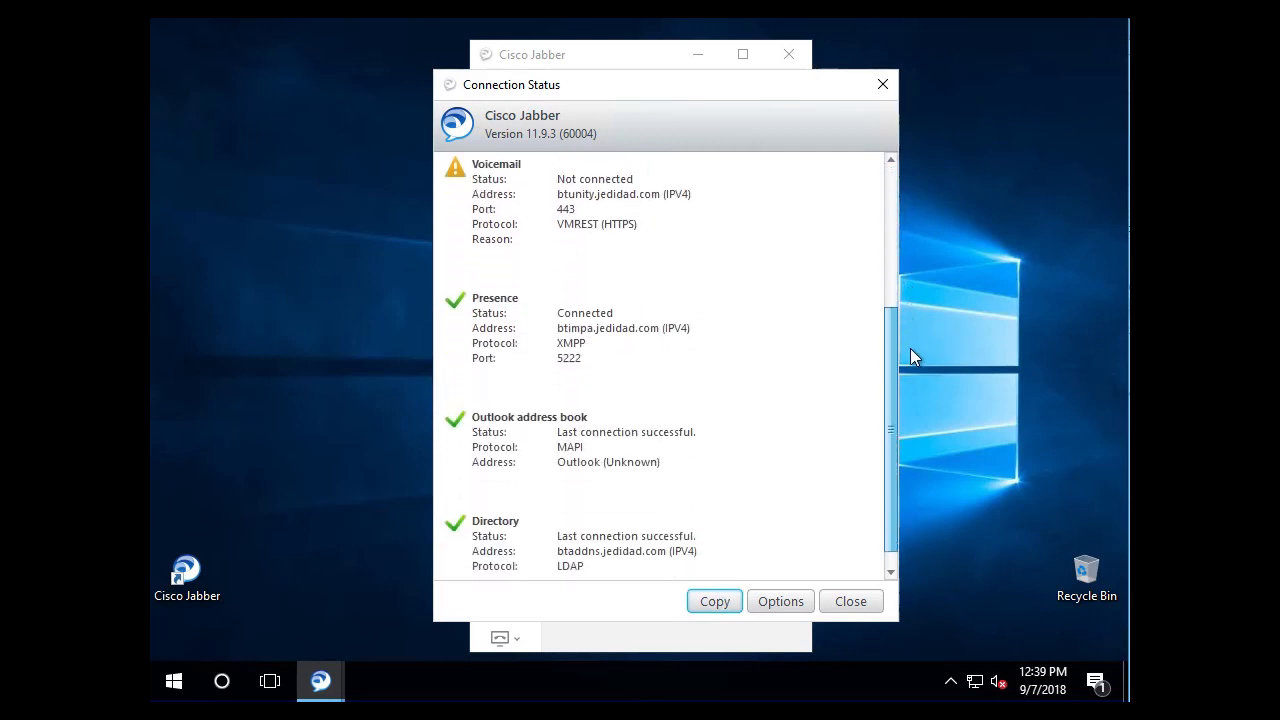
{"action": "scroll", "scroll_direction": "down", "scroll_amount": 3}
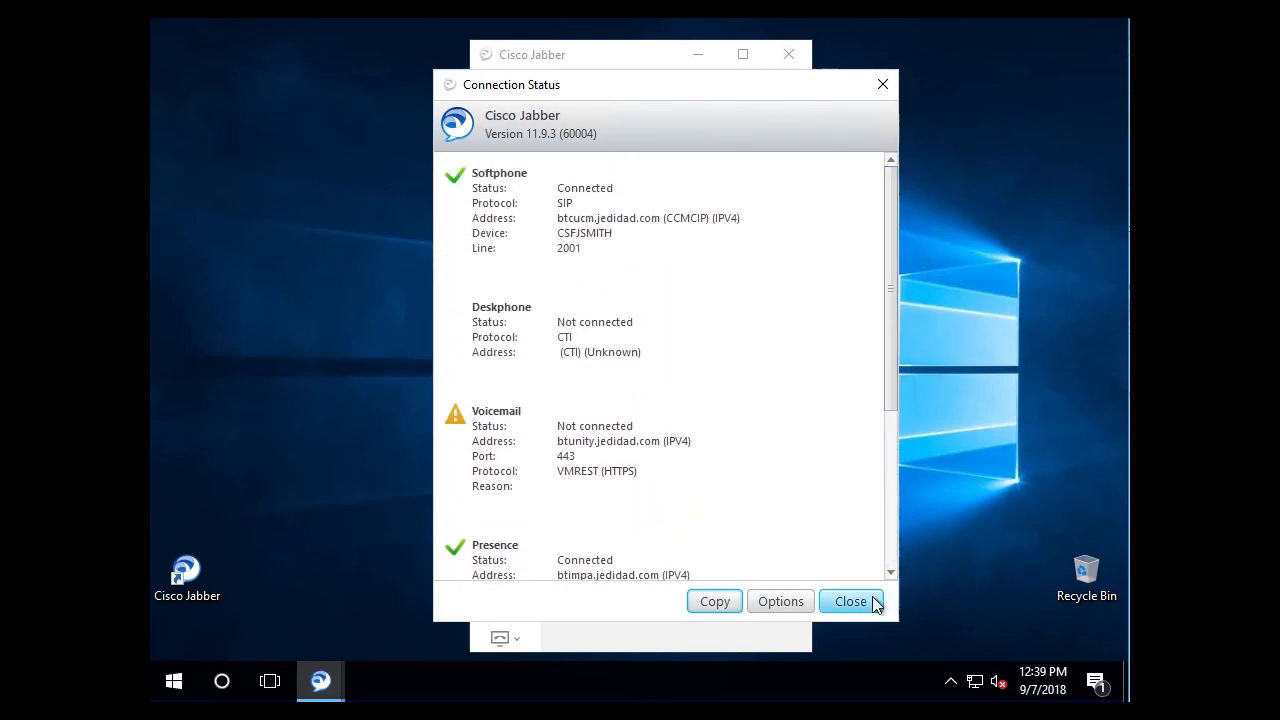
{"action": "left_click", "coordinate": [850, 601]}
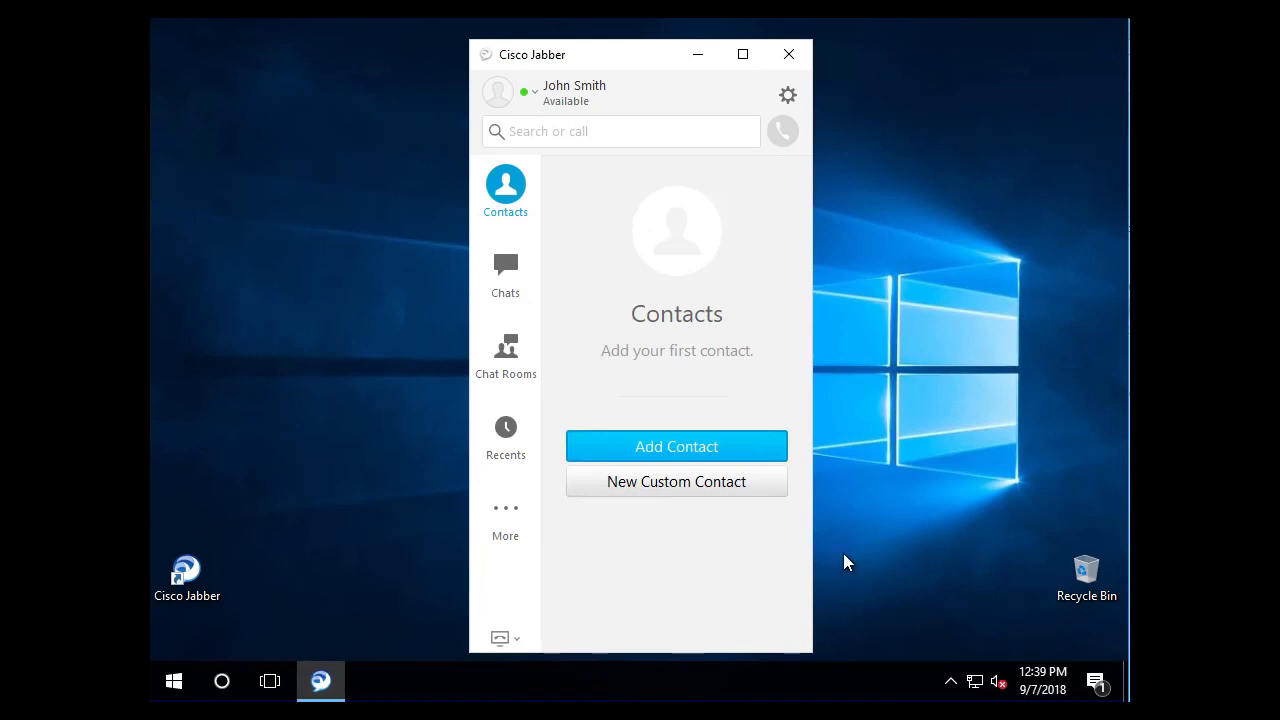
{"action": "mouse_move", "coordinate": [828, 113]}
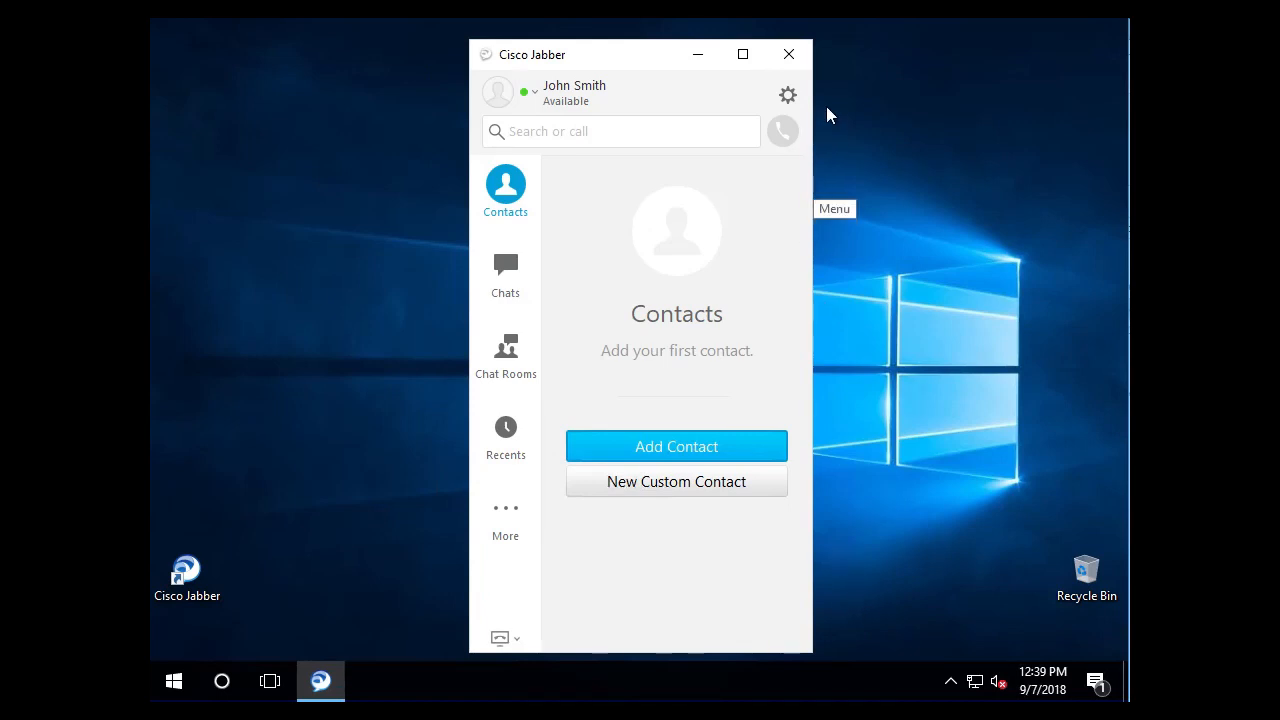
{"action": "mouse_move", "coordinate": [730, 95]}
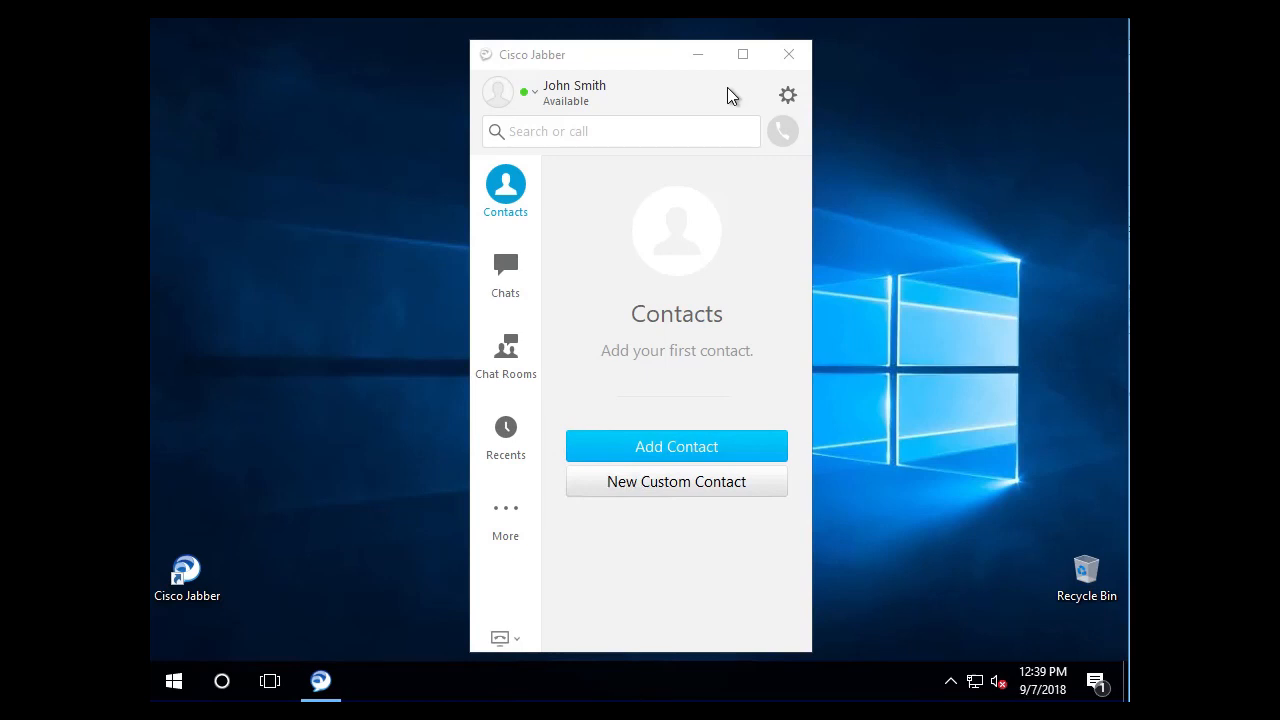
{"action": "mouse_move", "coordinate": [749, 97]}
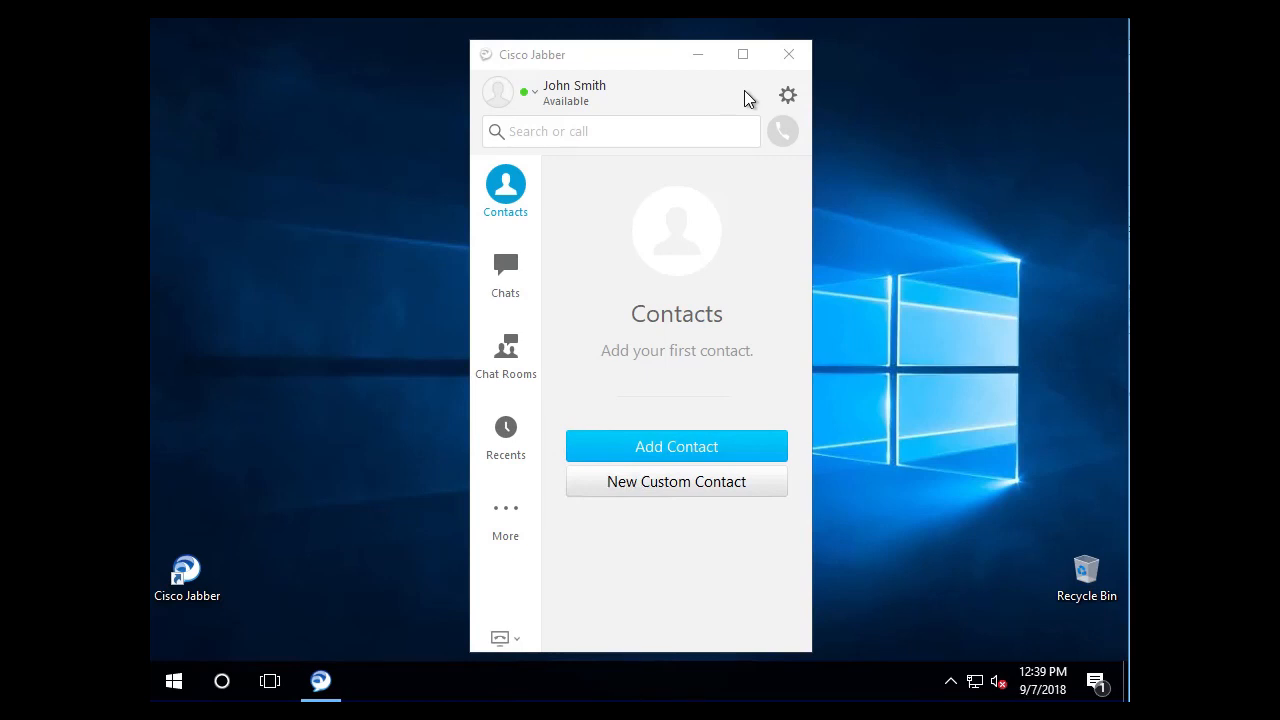
Sign John Smith out of Jabber using the gear menu's Sign out.
{"action": "left_click", "coordinate": [787, 95]}
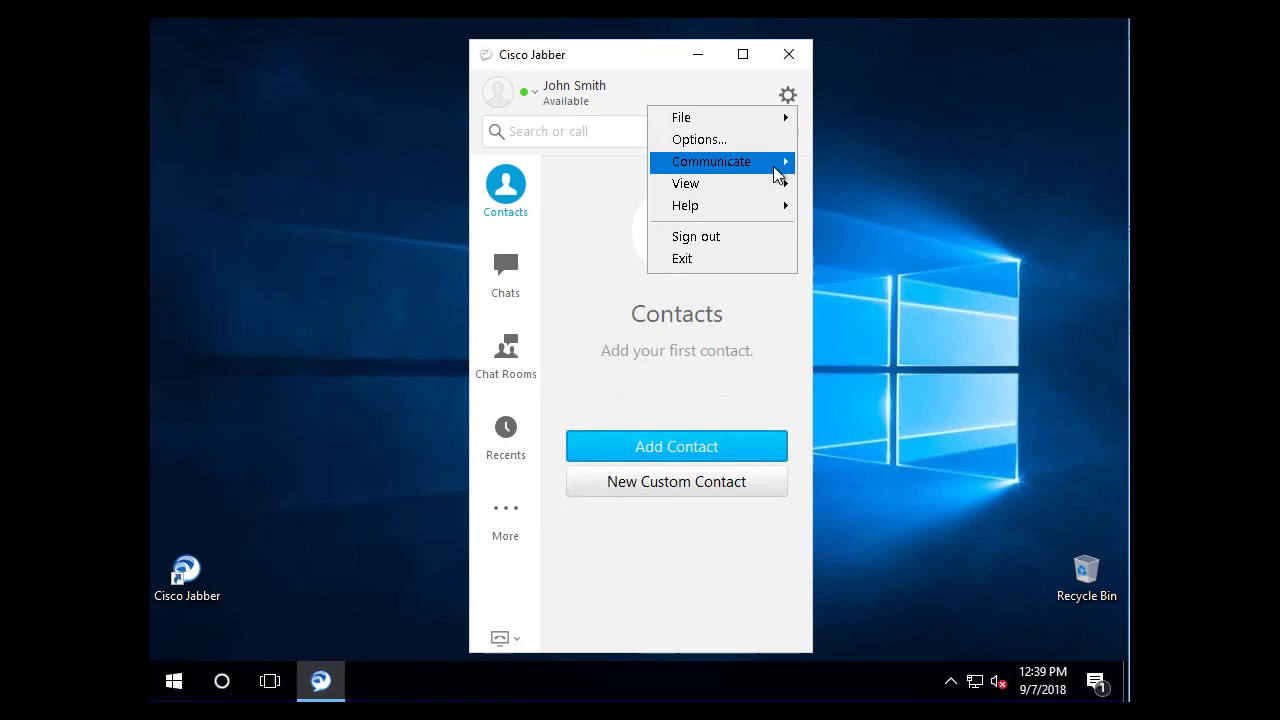
{"action": "left_click", "coordinate": [695, 236]}
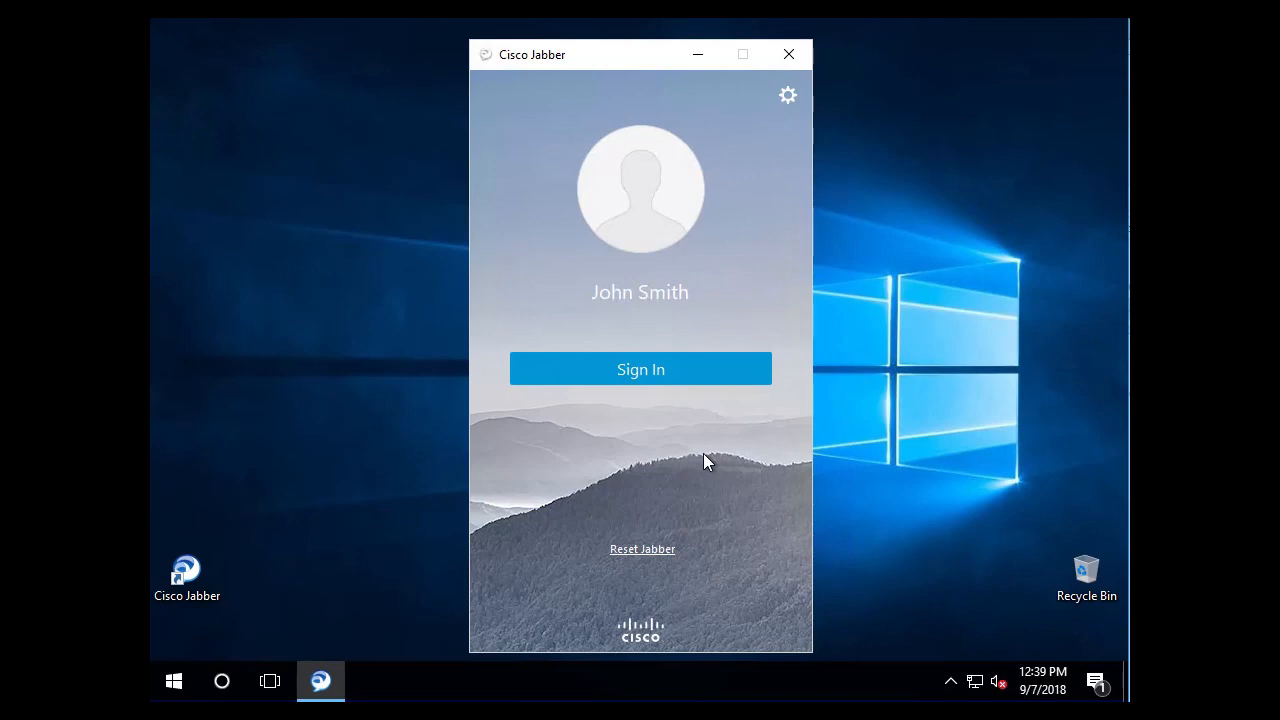
{"action": "mouse_move", "coordinate": [672, 574]}
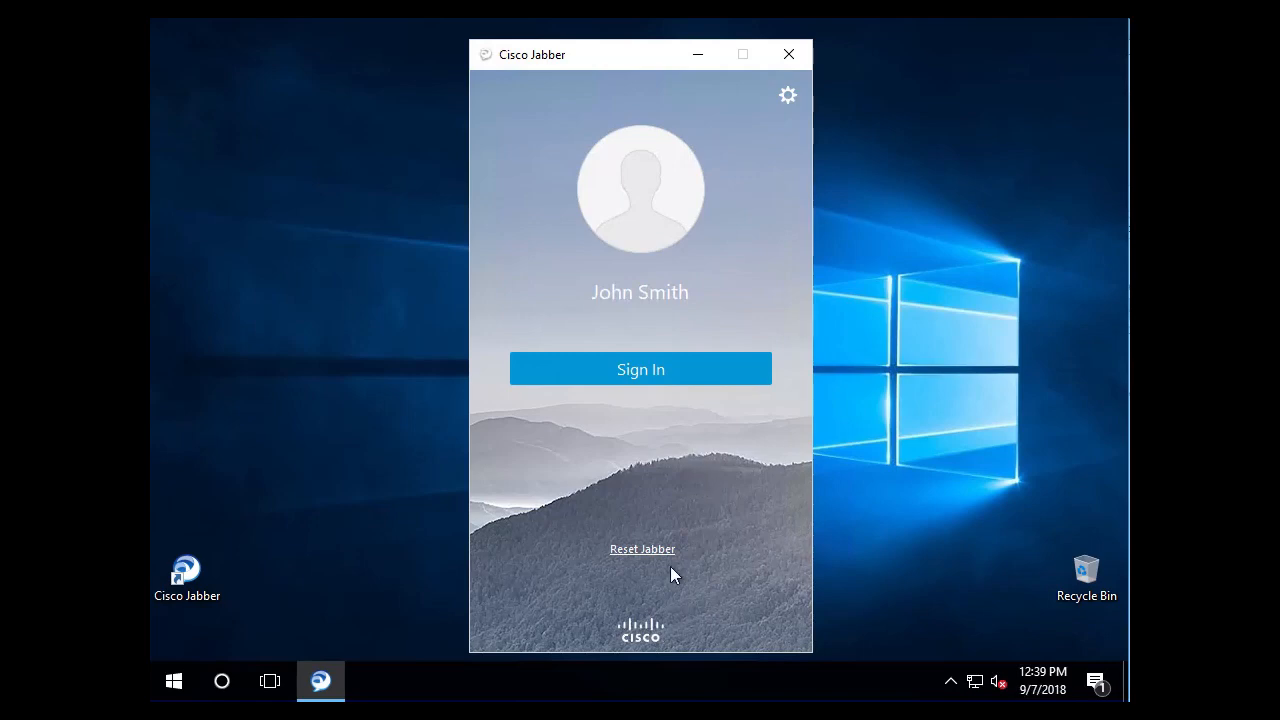
{"action": "mouse_move", "coordinate": [638, 553]}
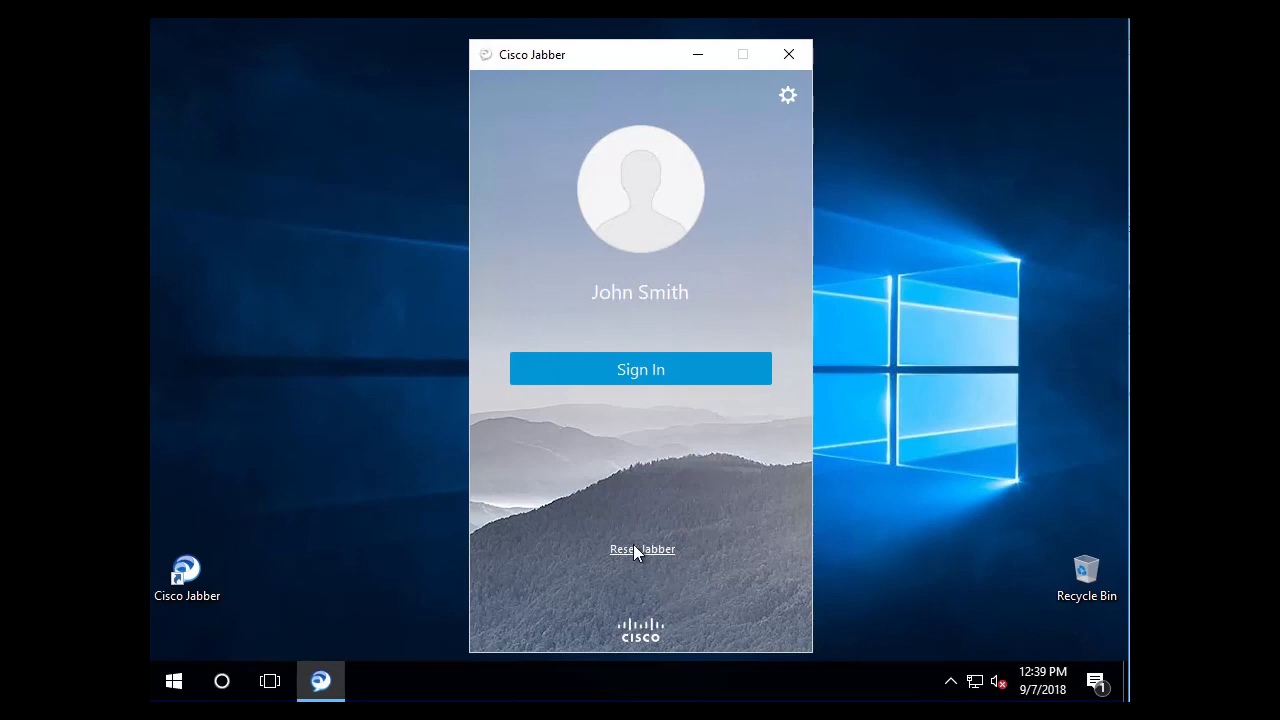
{"action": "mouse_move", "coordinate": [638, 571]}
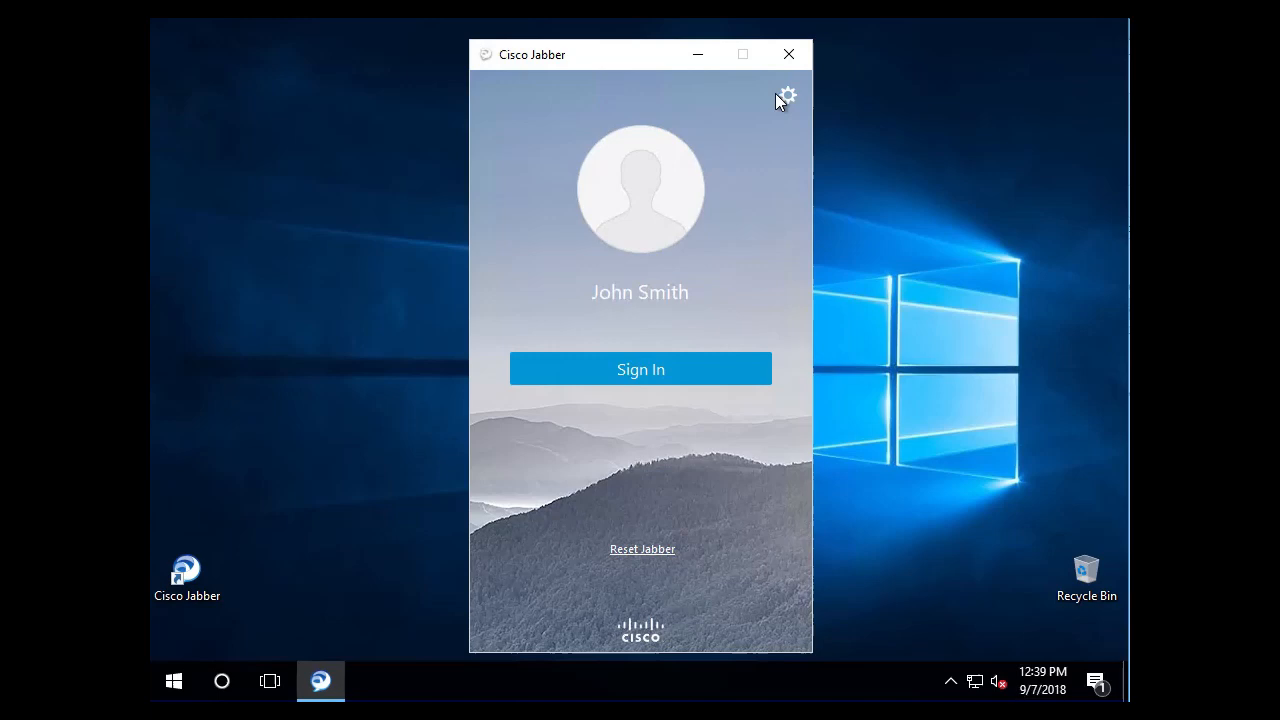
Choose Reset Cisco Jabber from the signed-out gear menu to clear cached data.
{"action": "left_click", "coordinate": [787, 95]}
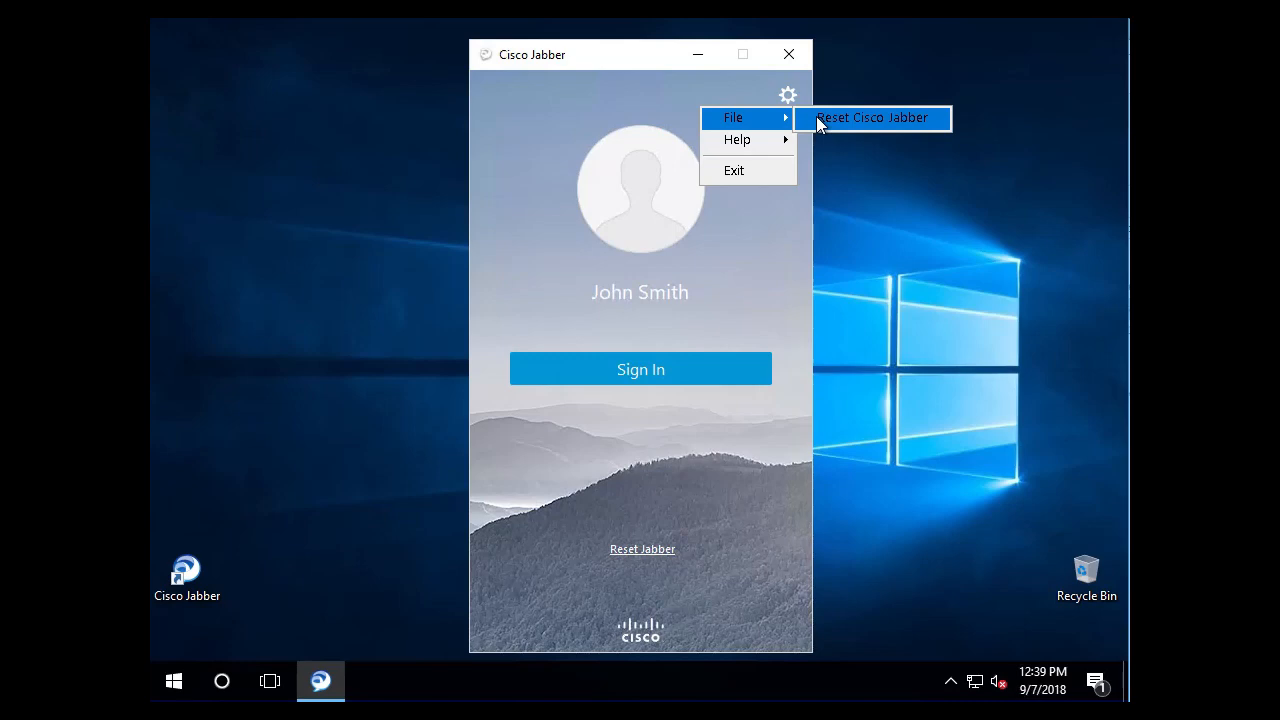
{"action": "left_click", "coordinate": [872, 117]}
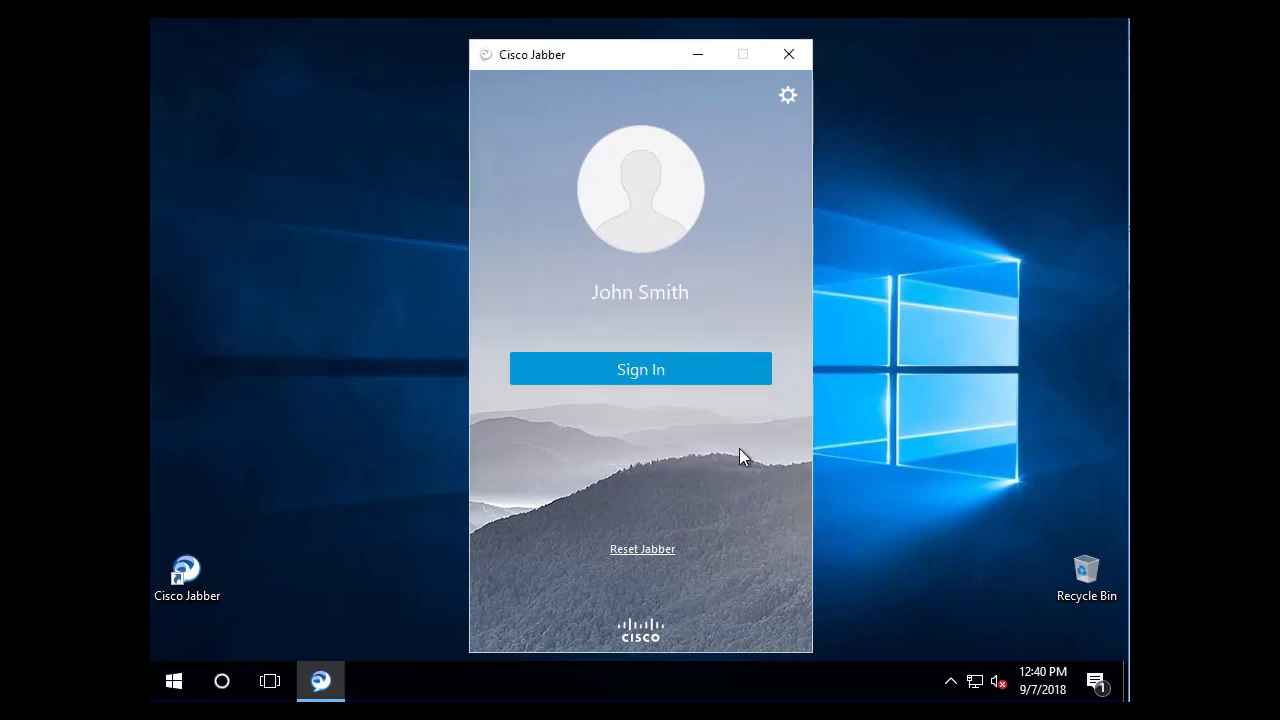
{"action": "mouse_move", "coordinate": [238, 617]}
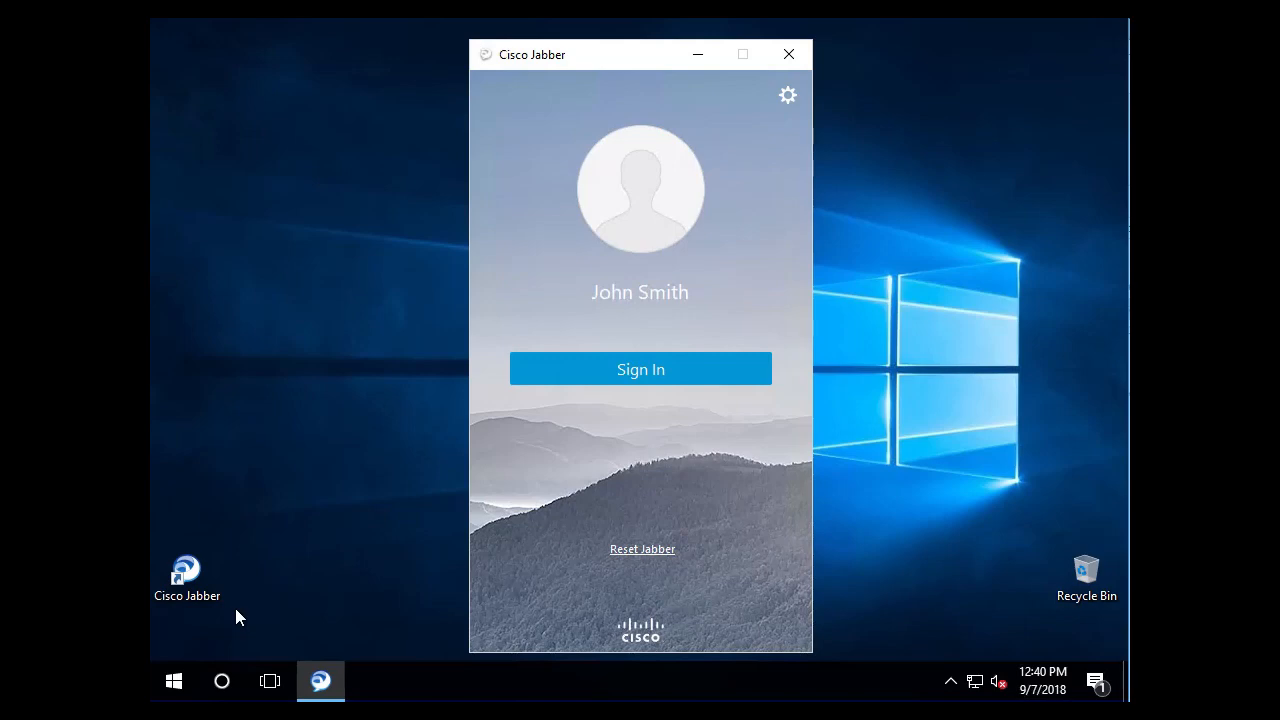
{"action": "mouse_move", "coordinate": [788, 95]}
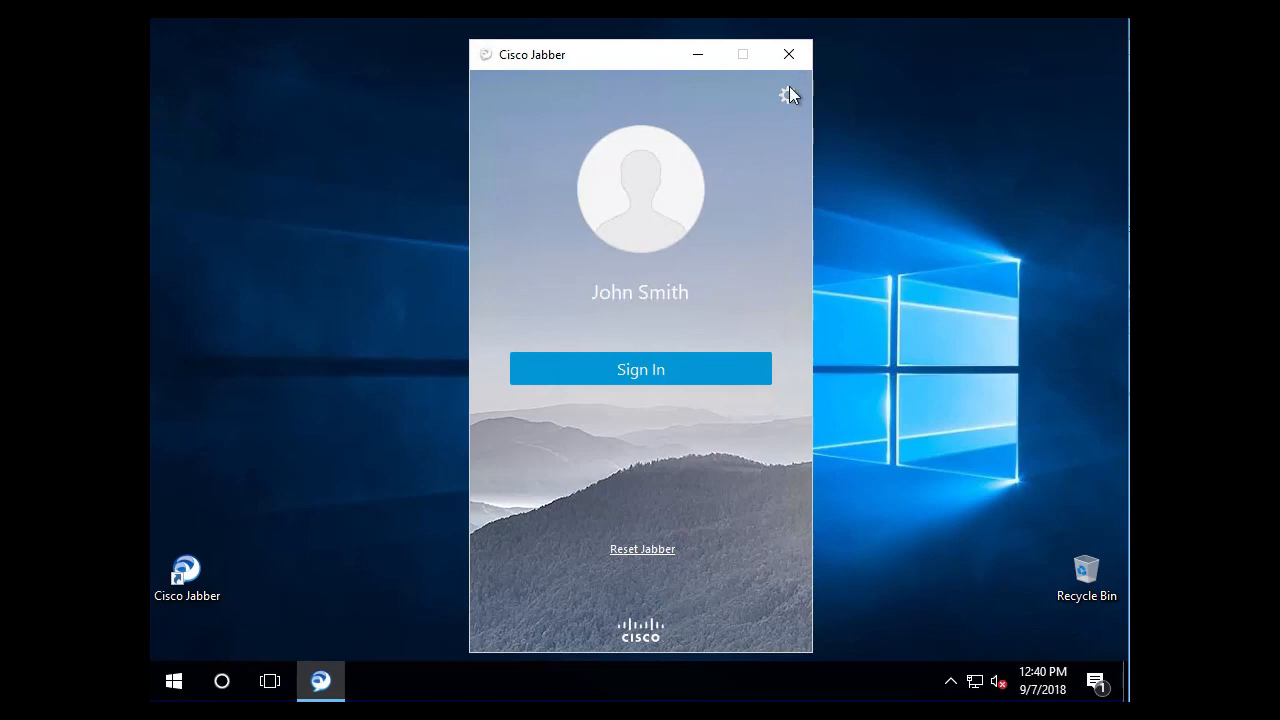
Close Jabber and search %appdata% in Windows Search to open Roaming.
{"action": "left_click", "coordinate": [789, 54]}
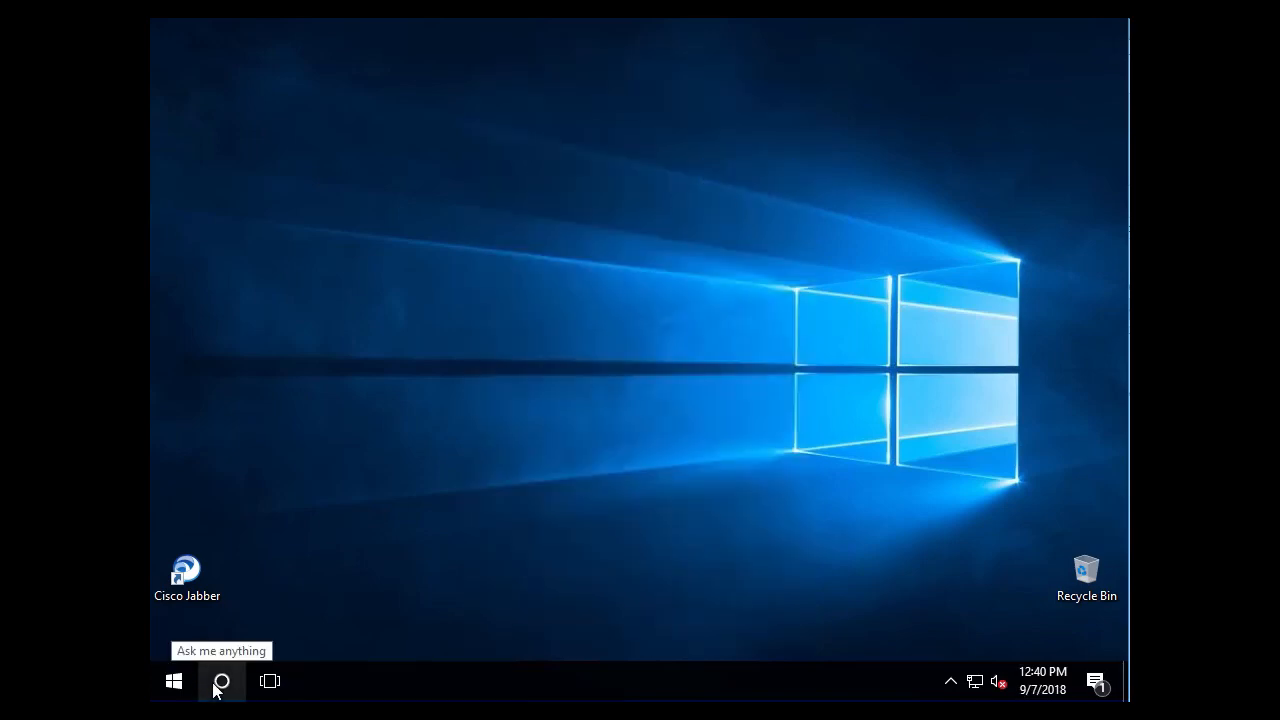
{"action": "left_click", "coordinate": [221, 681]}
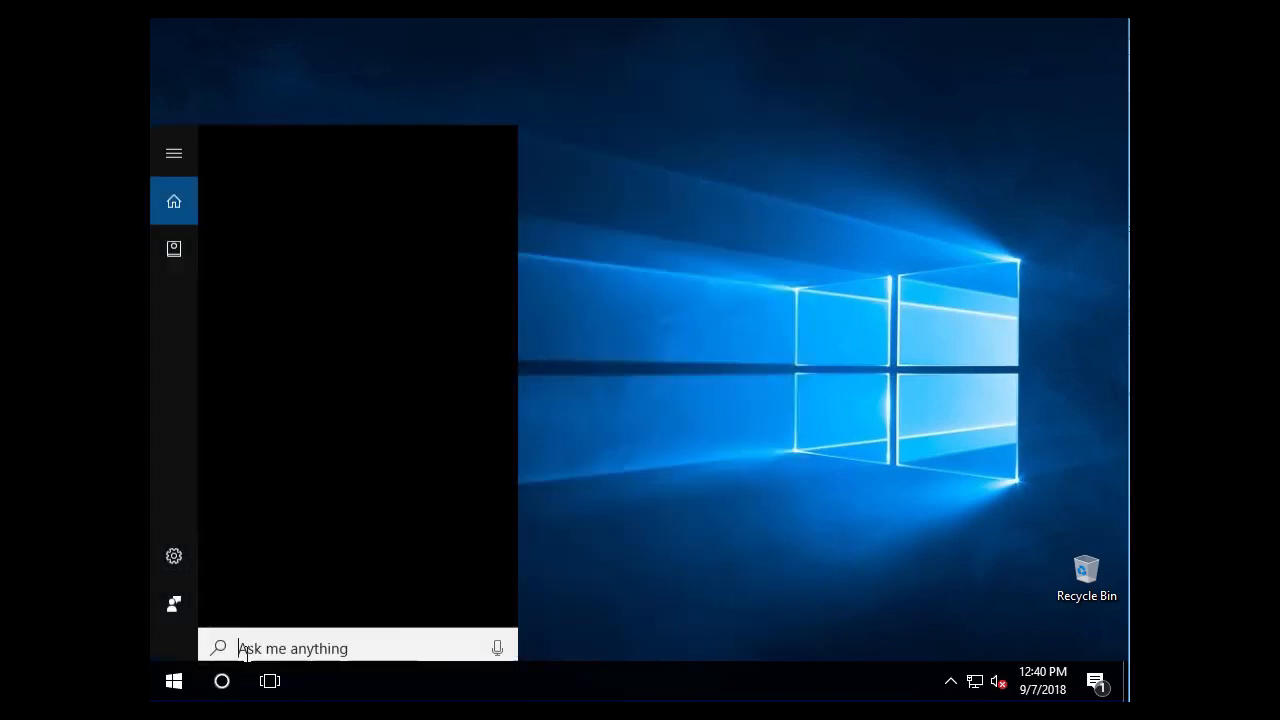
{"action": "type", "text": "%"}
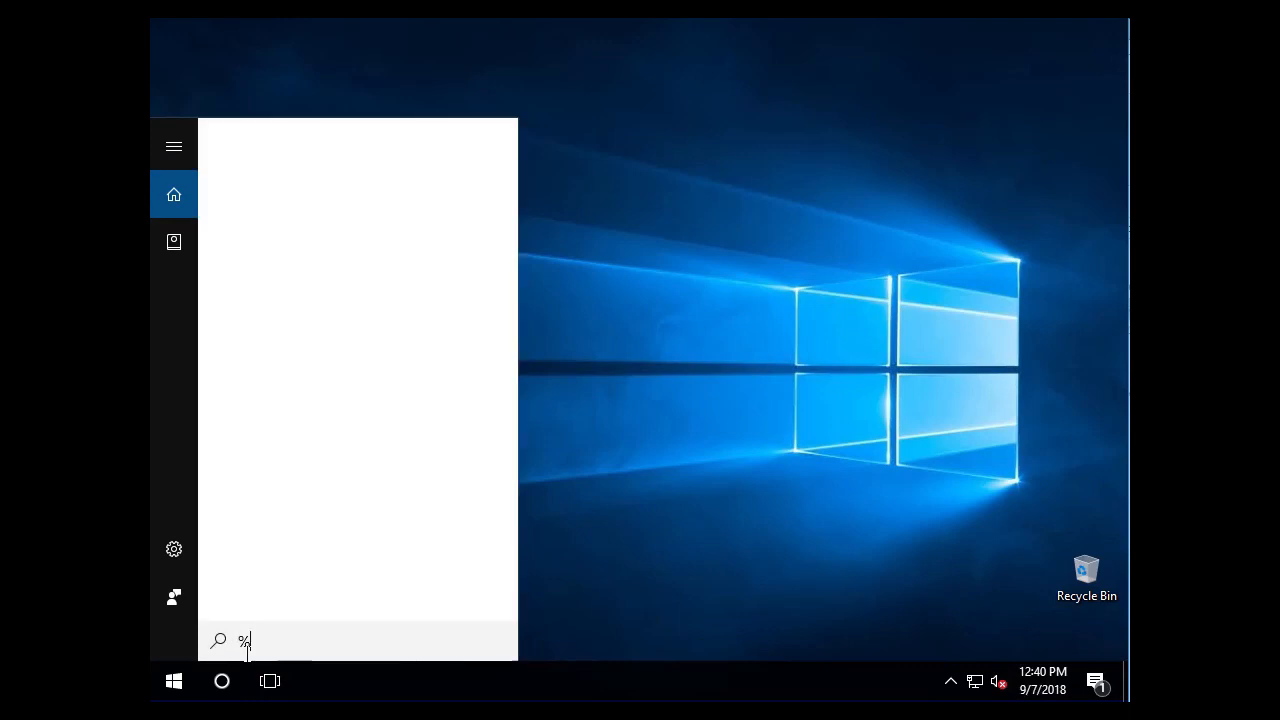
{"action": "type", "text": "appdata"}
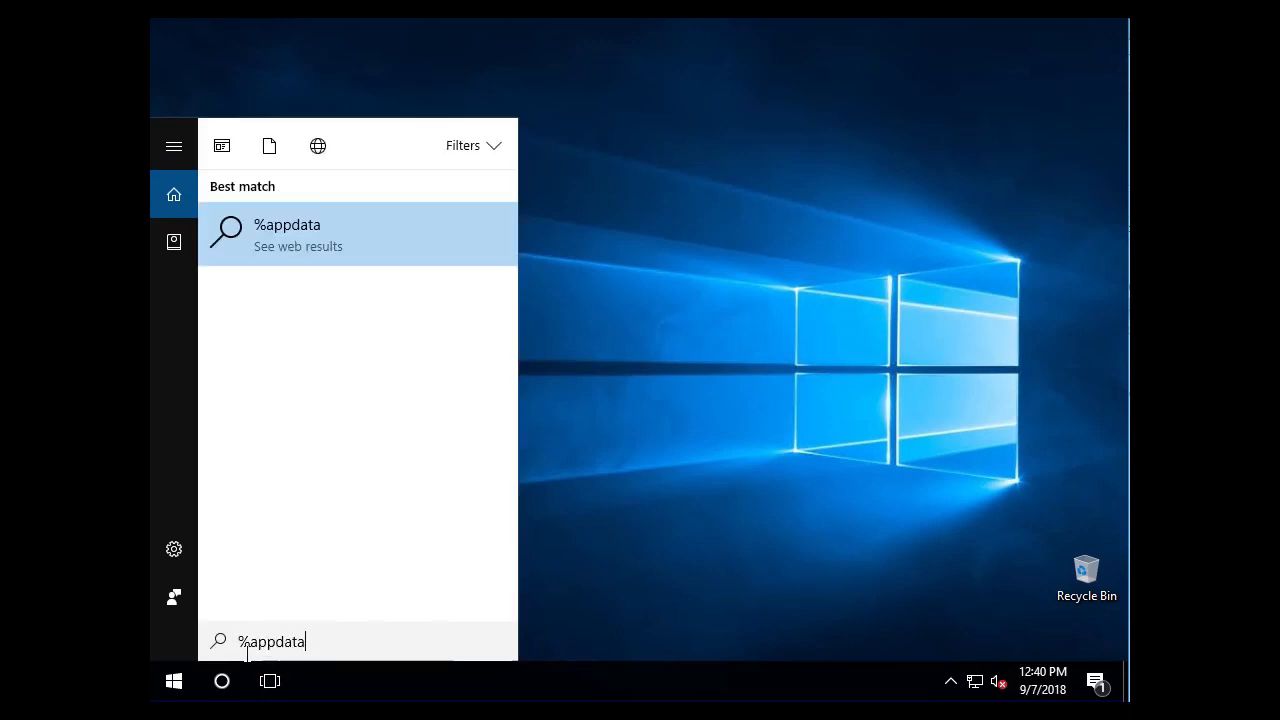
{"action": "type", "text": "%"}
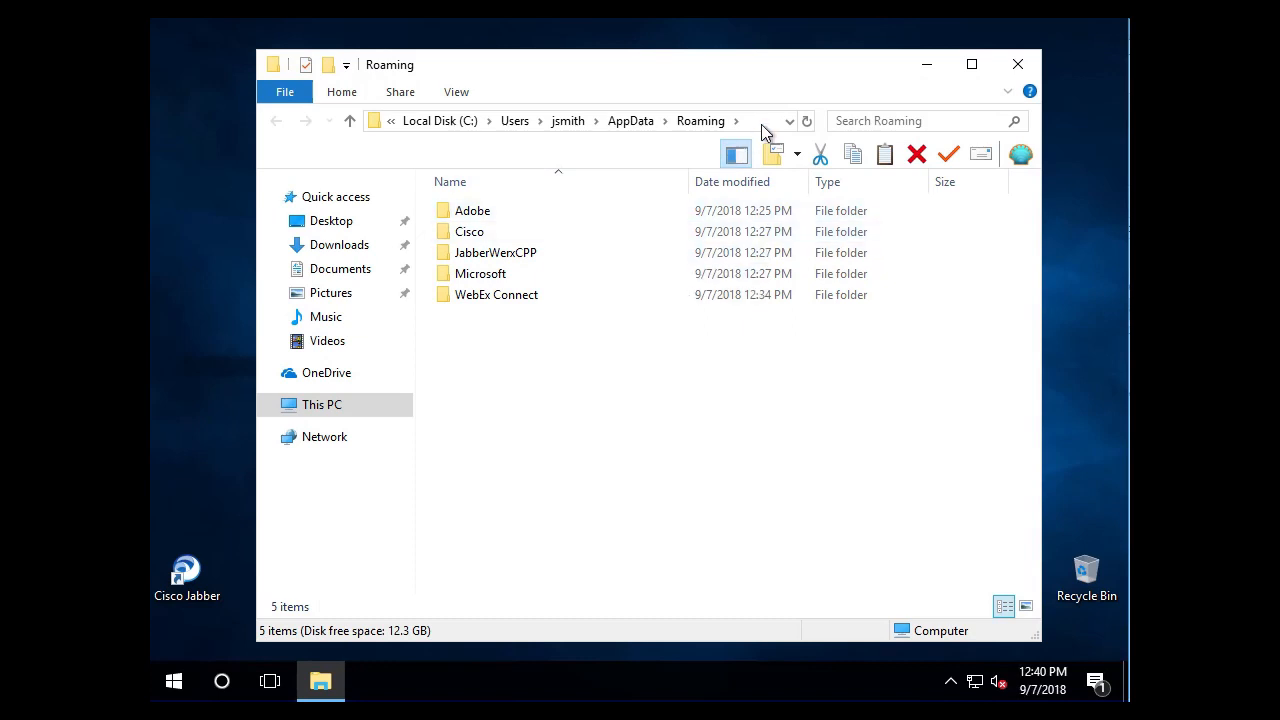
Navigate to Roaming\Cisco\Unified Communications and select its Jabber folder for deletion.
{"action": "left_click", "coordinate": [650, 121]}
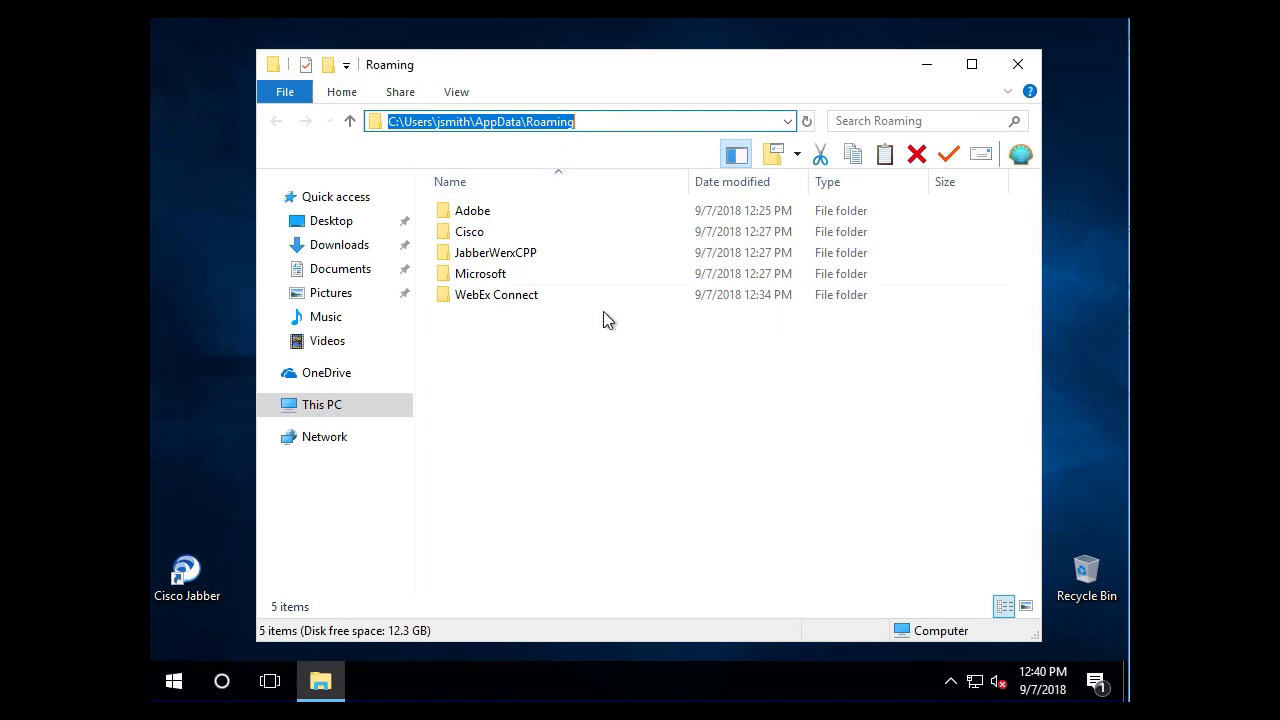
{"action": "mouse_move", "coordinate": [600, 335]}
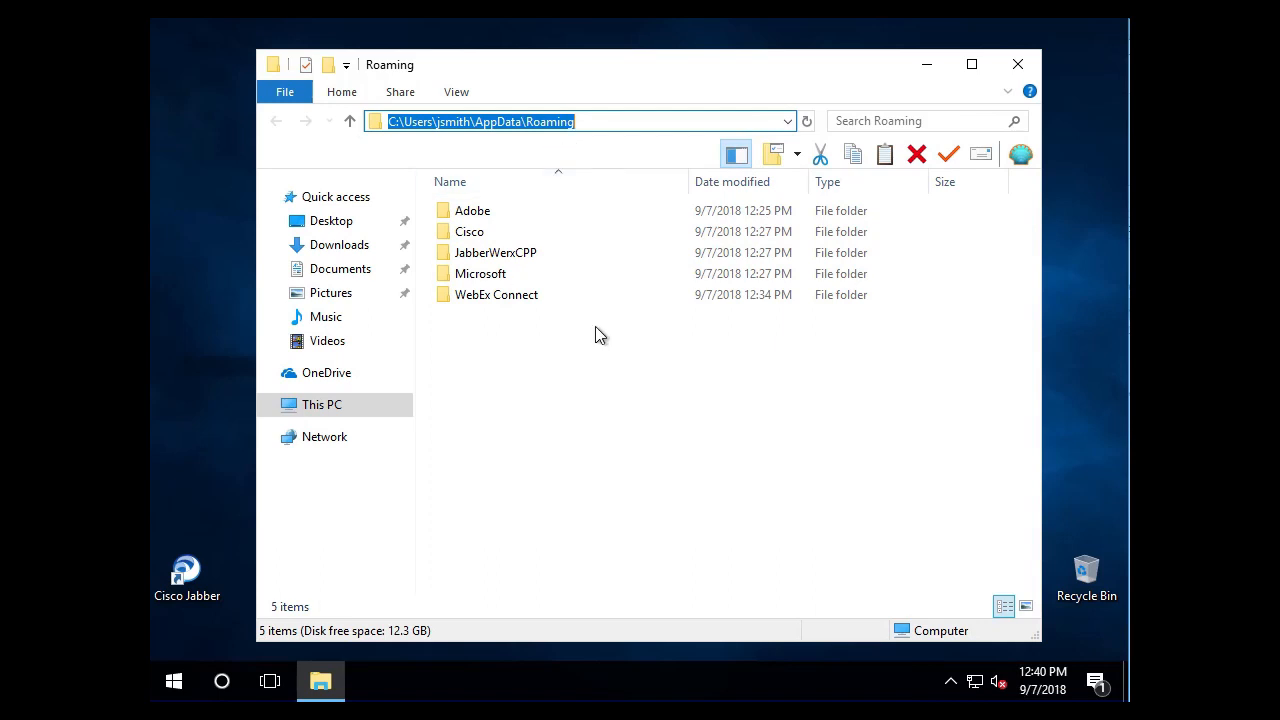
{"action": "double_click", "coordinate": [469, 231]}
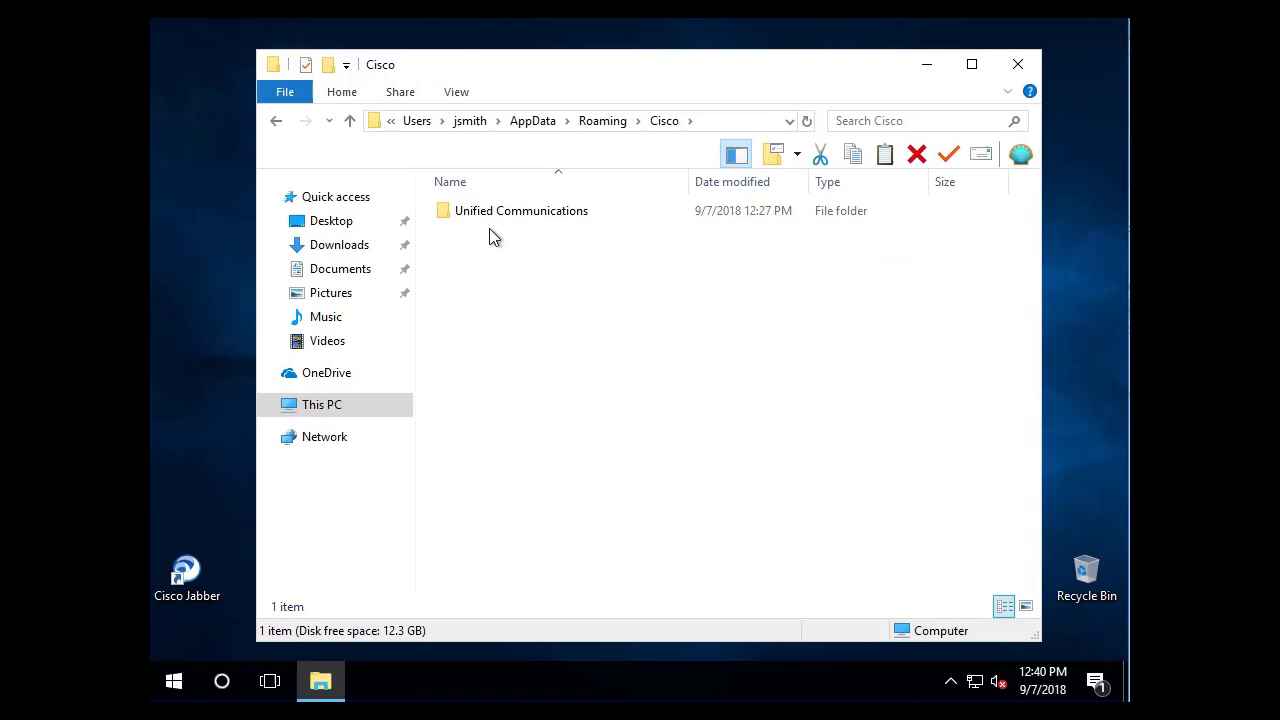
{"action": "double_click", "coordinate": [520, 210]}
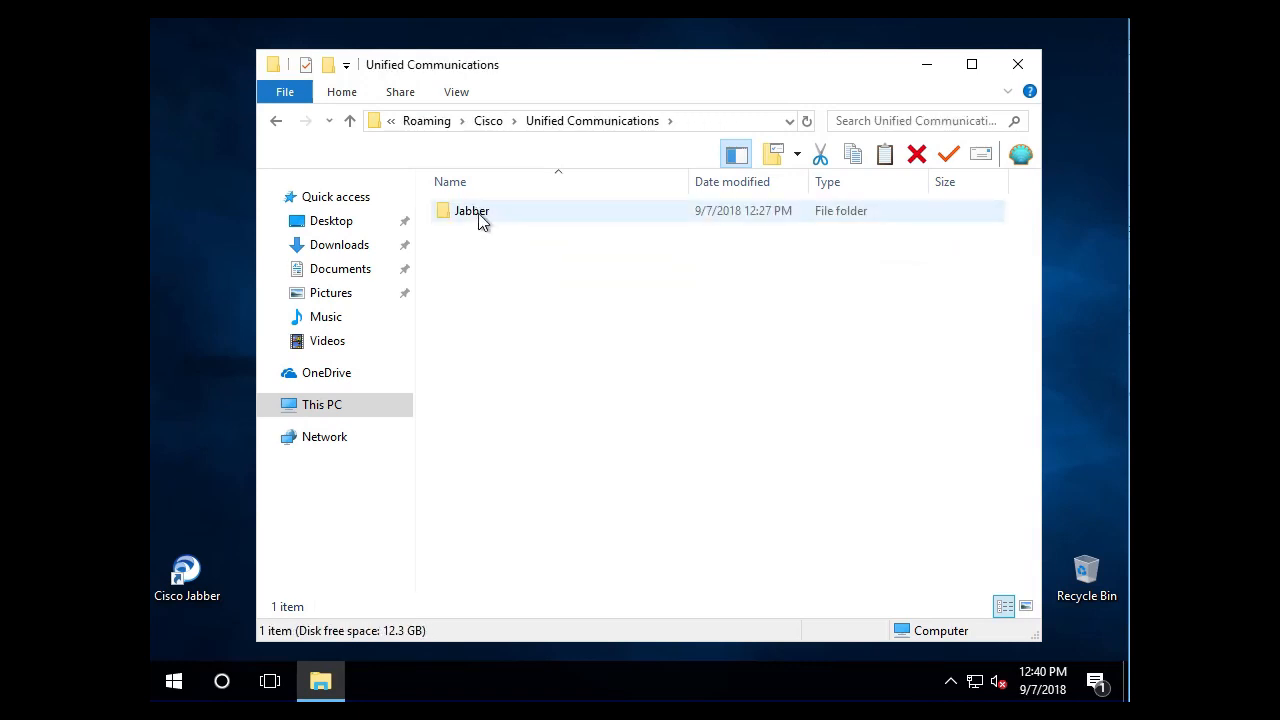
{"action": "left_click", "coordinate": [471, 210]}
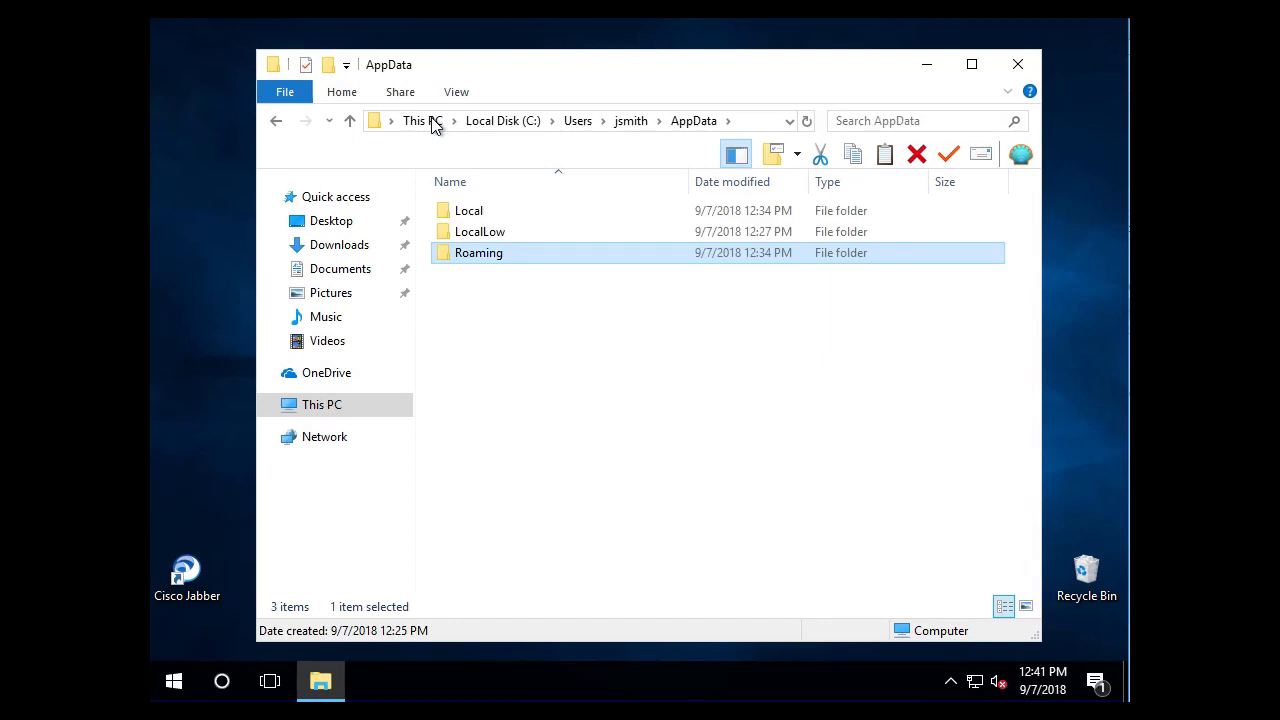
Open Local\Cisco\Unified Communications and select its Jabber folder for deletion.
{"action": "left_click", "coordinate": [468, 210]}
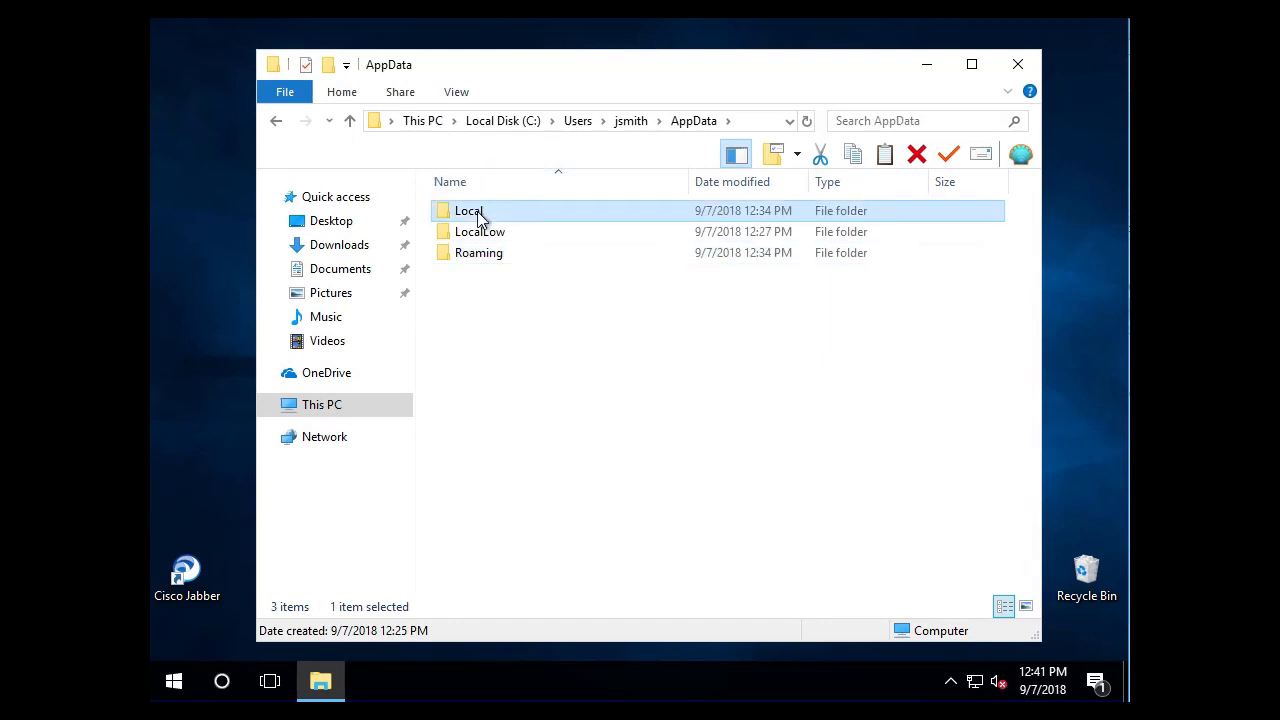
{"action": "double_click", "coordinate": [468, 210]}
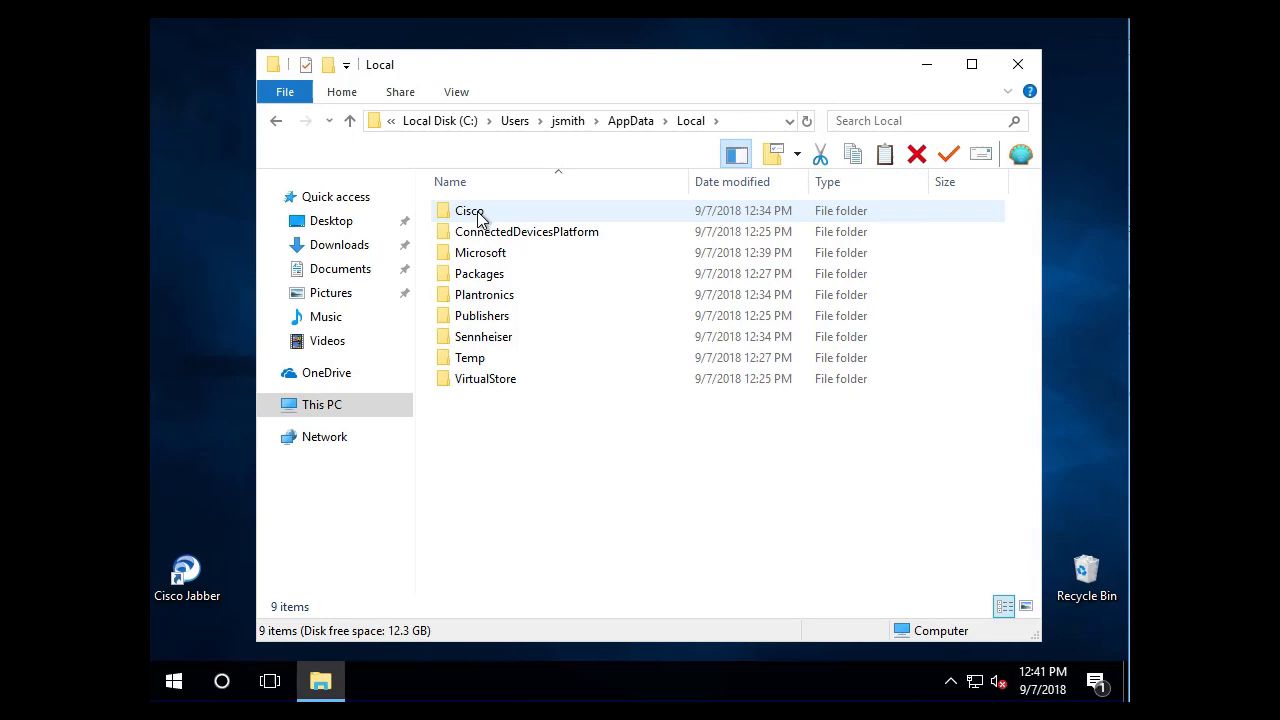
{"action": "double_click", "coordinate": [469, 210]}
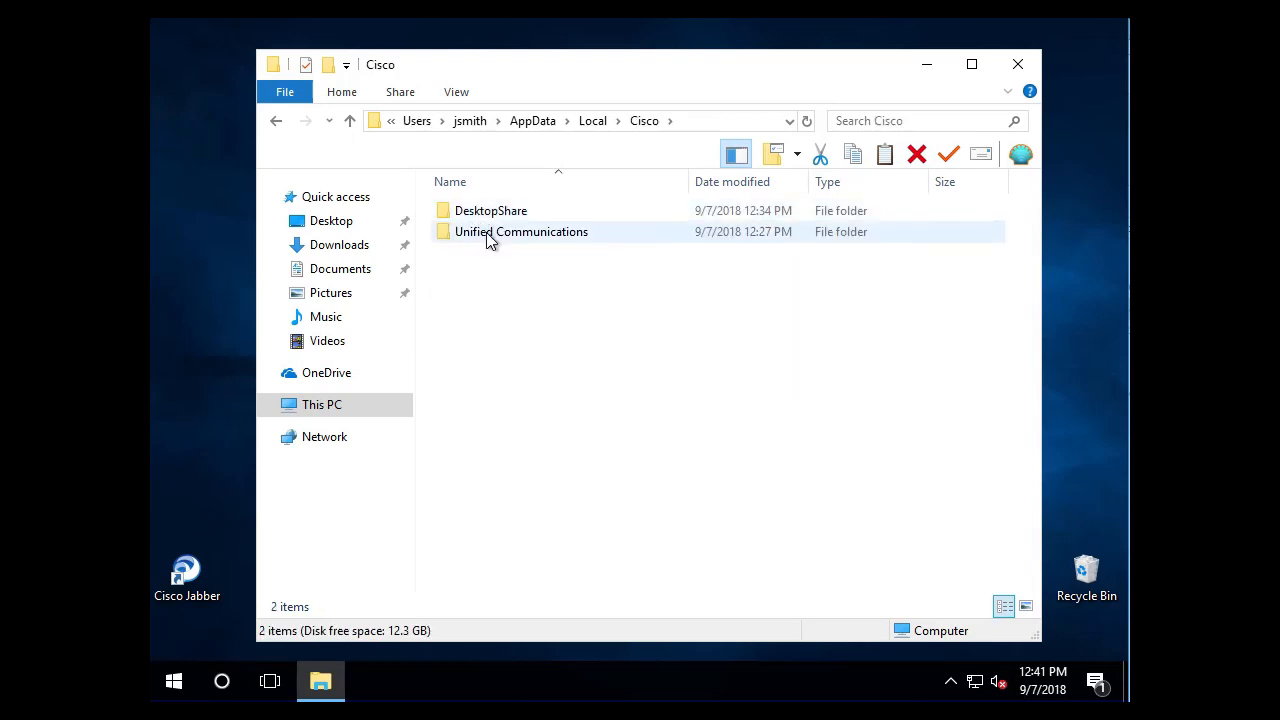
{"action": "double_click", "coordinate": [521, 231]}
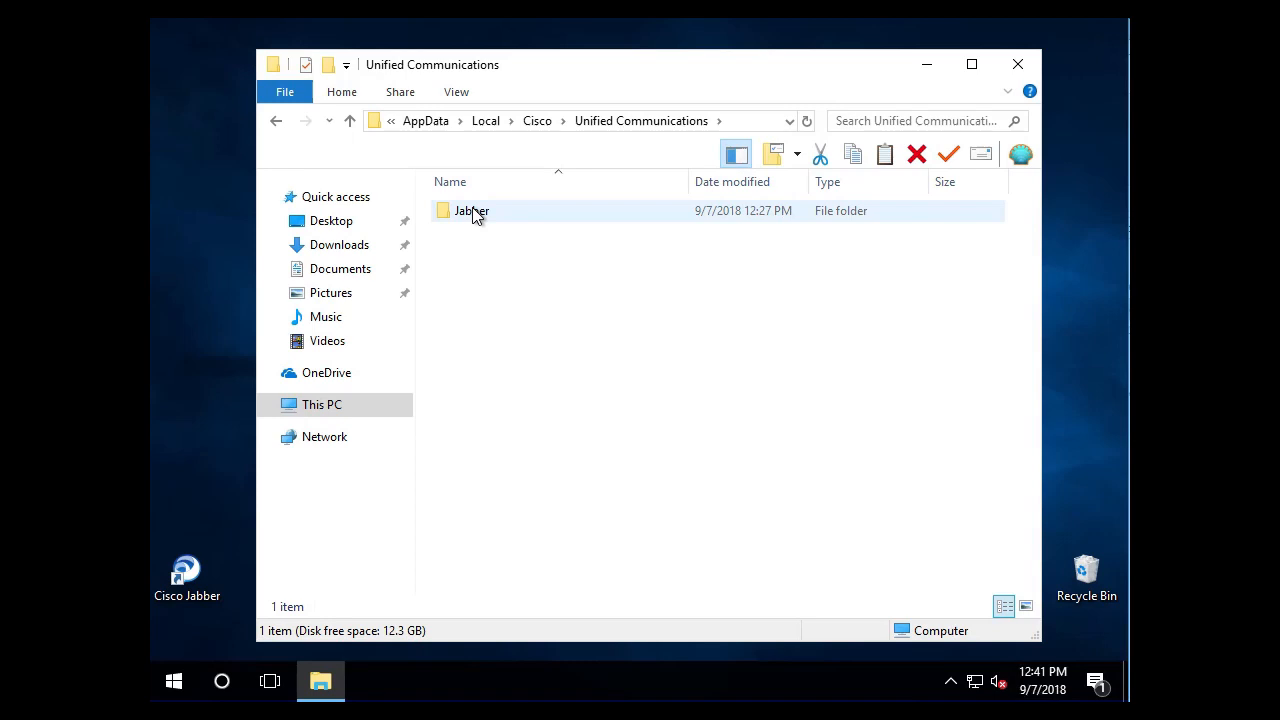
{"action": "left_click", "coordinate": [471, 210]}
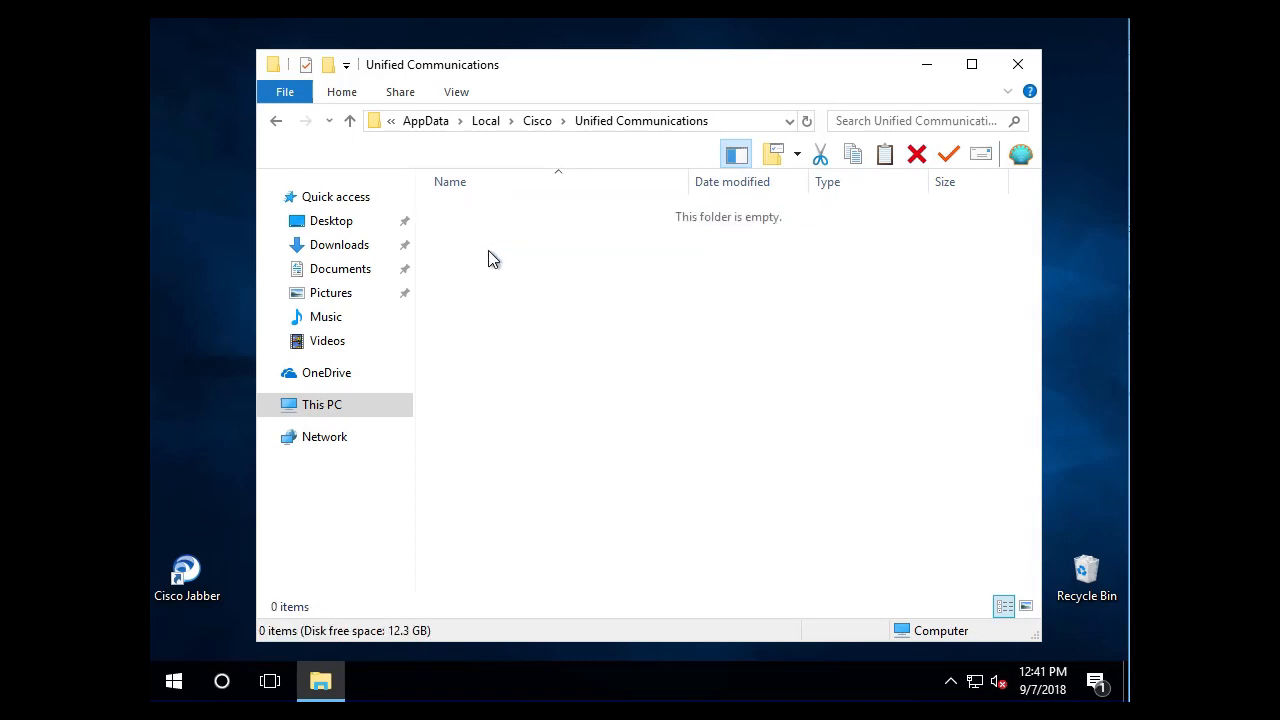
{"action": "mouse_move", "coordinate": [620, 332]}
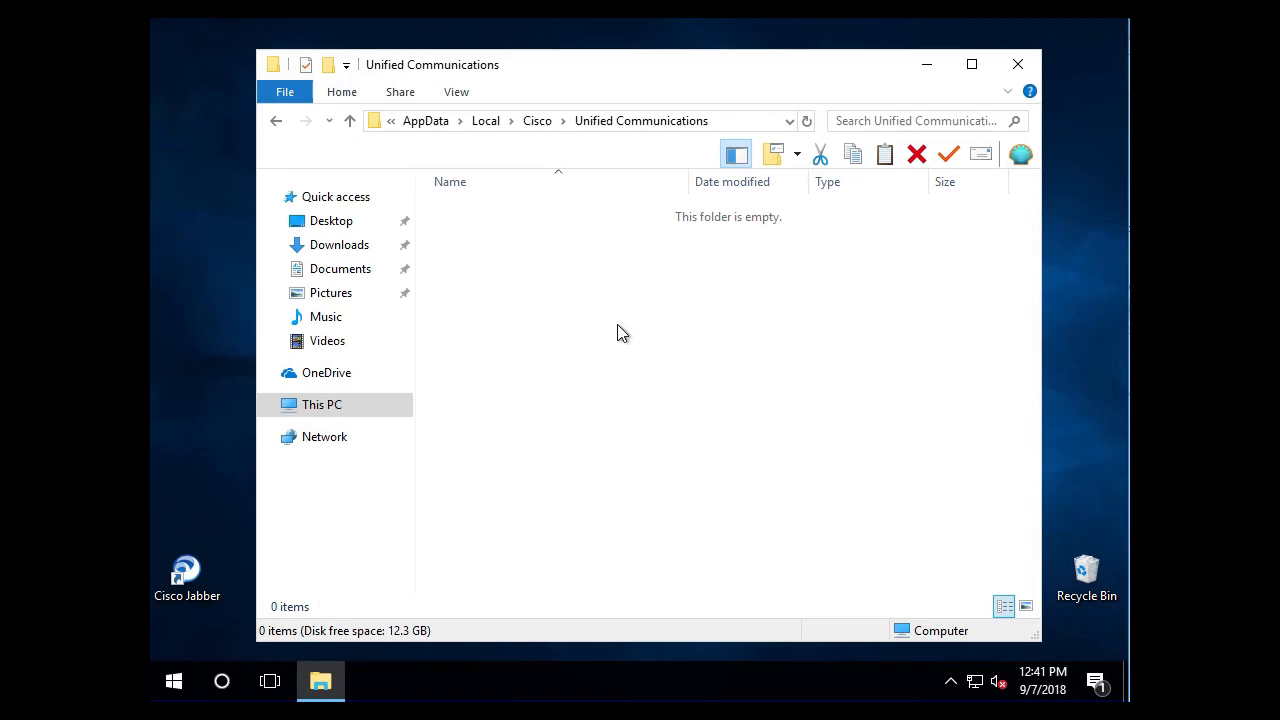
{"action": "mouse_move", "coordinate": [618, 328]}
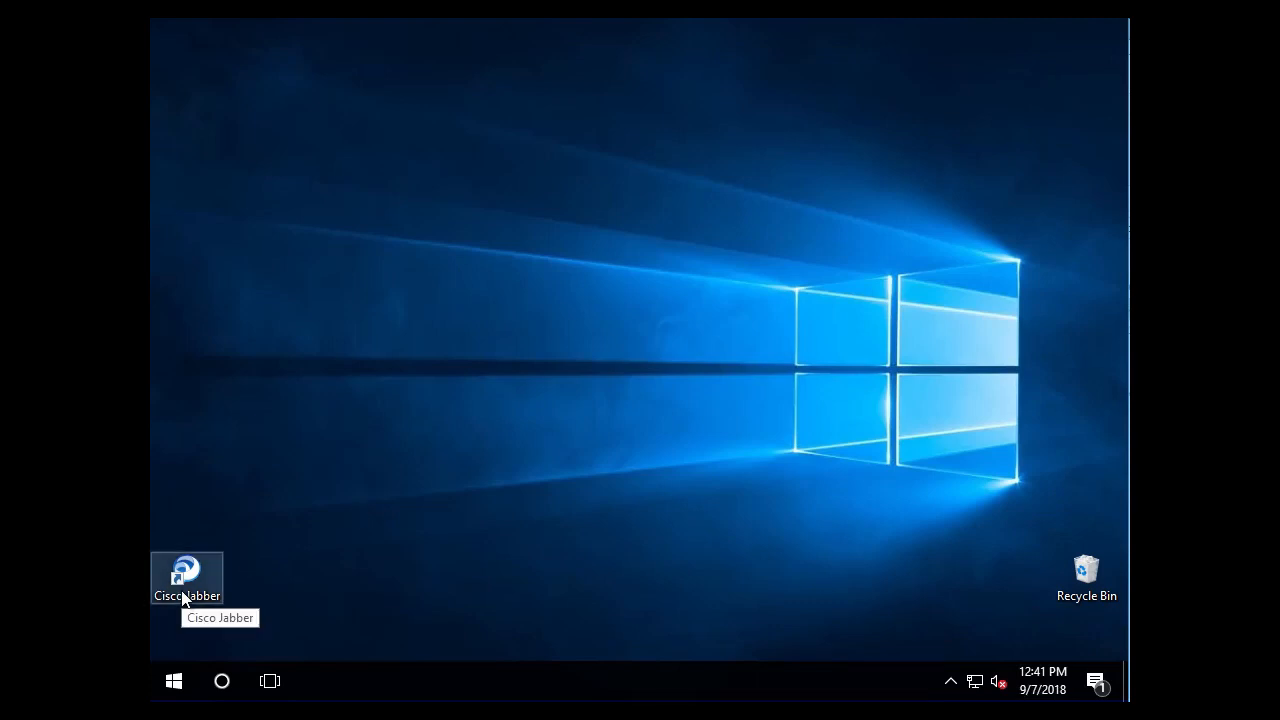
{"action": "mouse_move", "coordinate": [529, 591]}
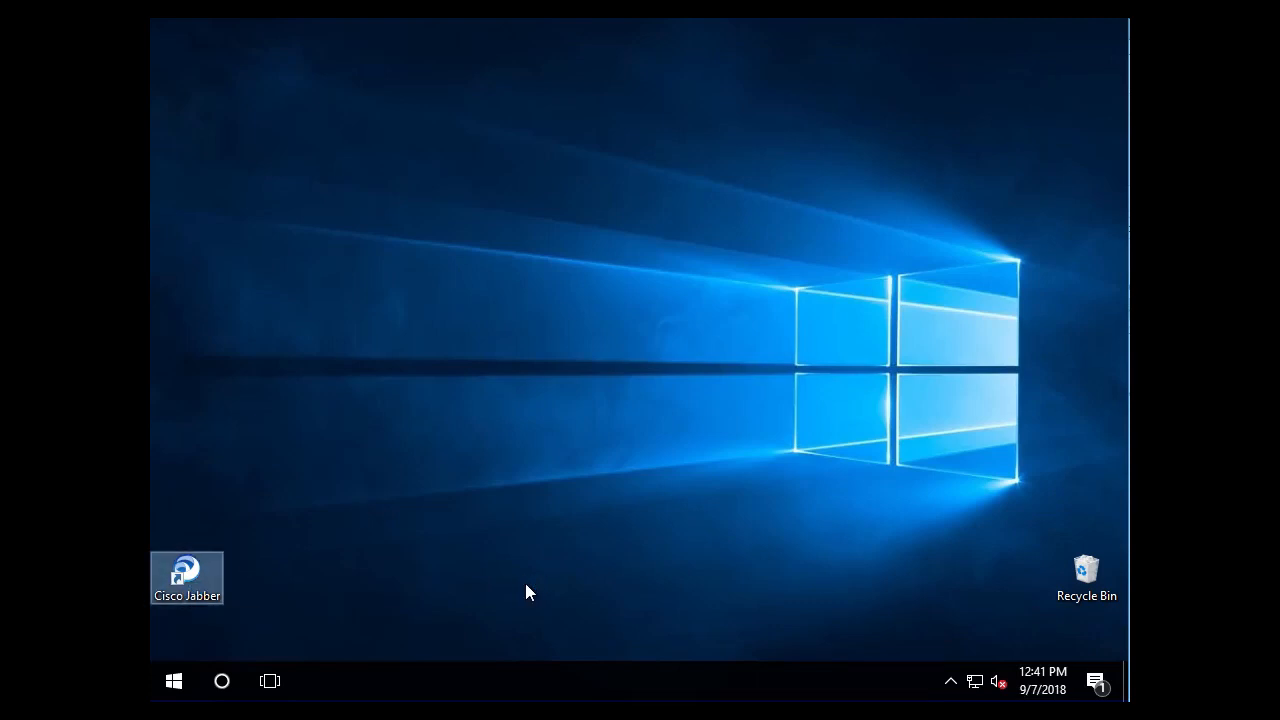
Relaunch Jabber from the desktop shortcut and sign in as jsmith with the password.
{"action": "double_click", "coordinate": [187, 578]}
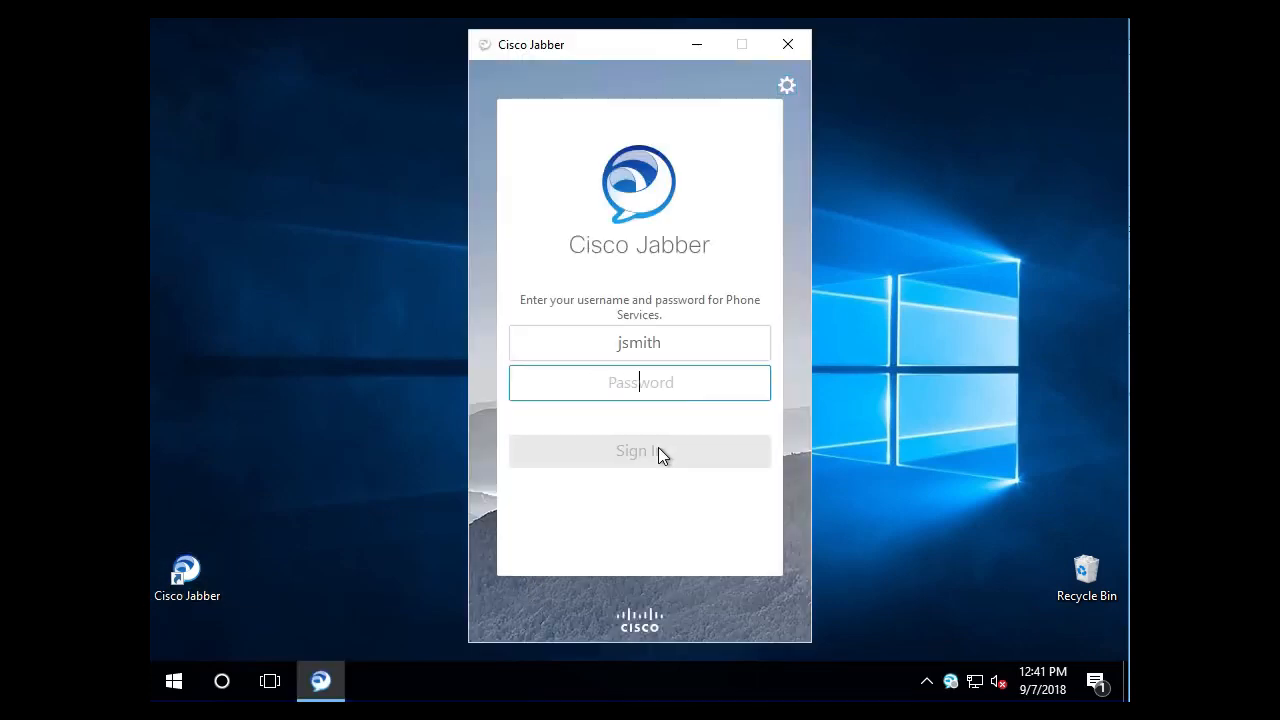
{"action": "type", "text": "•"}
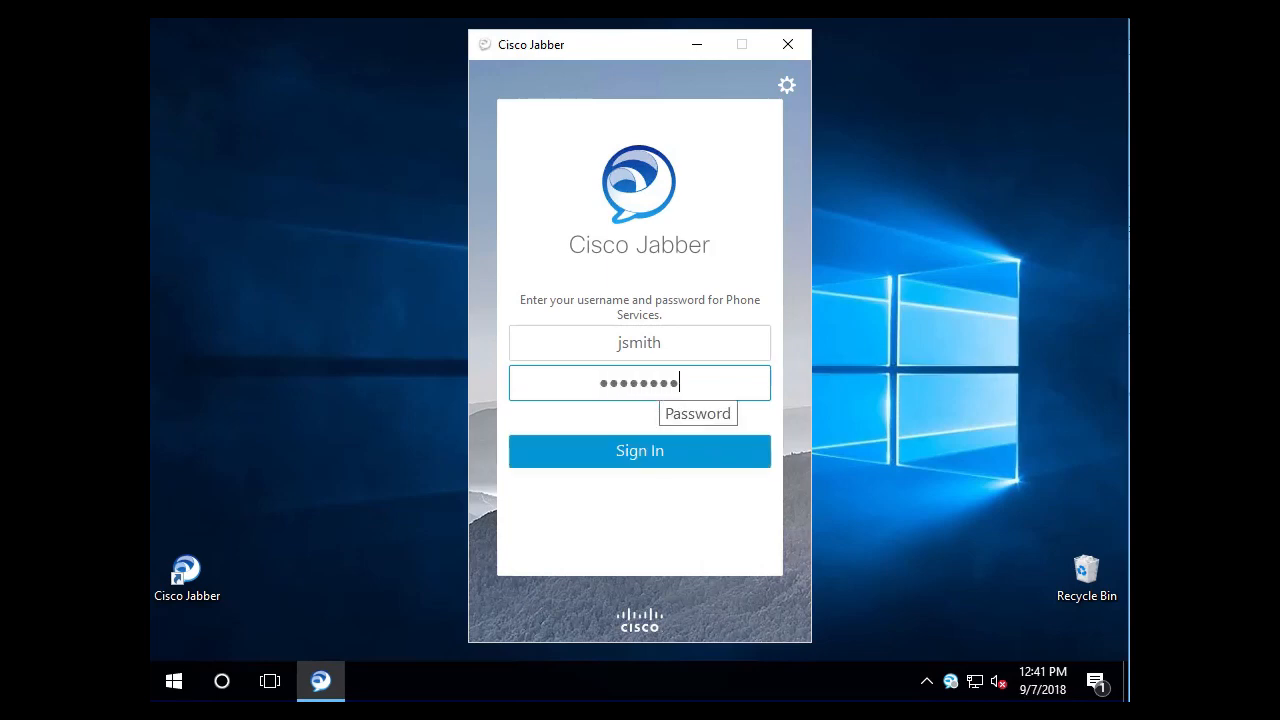
{"action": "left_click", "coordinate": [639, 450]}
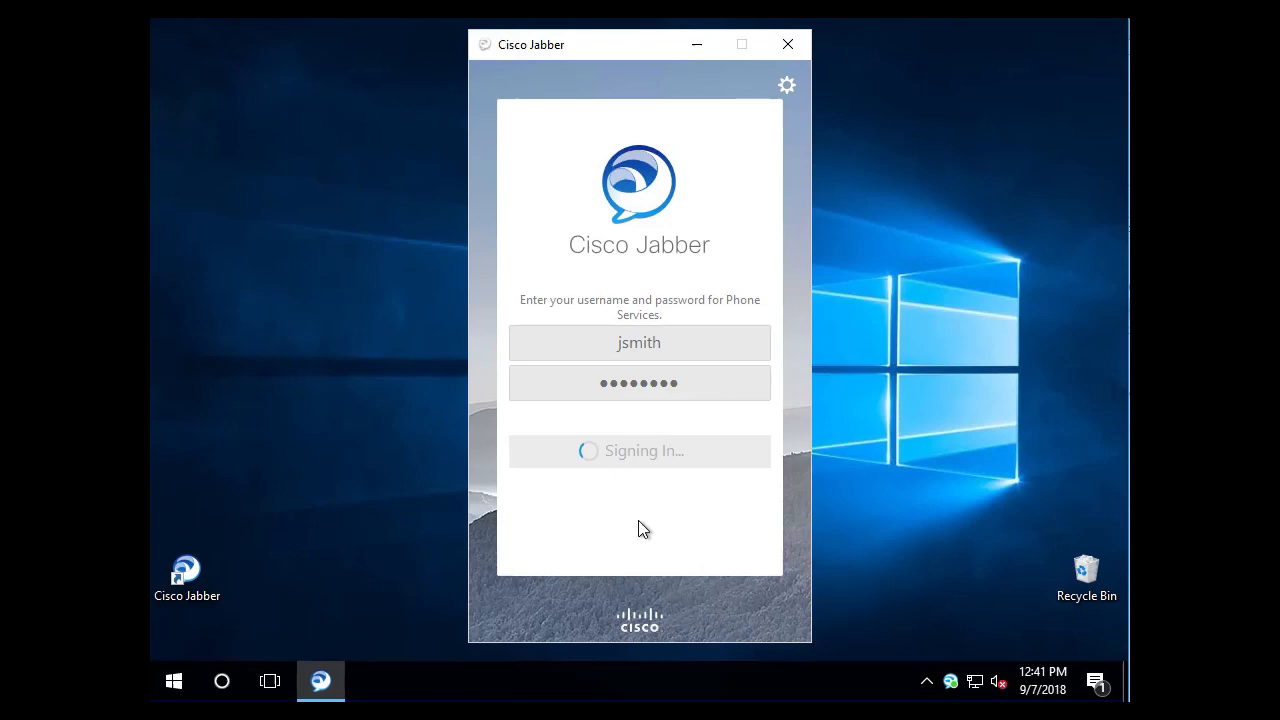